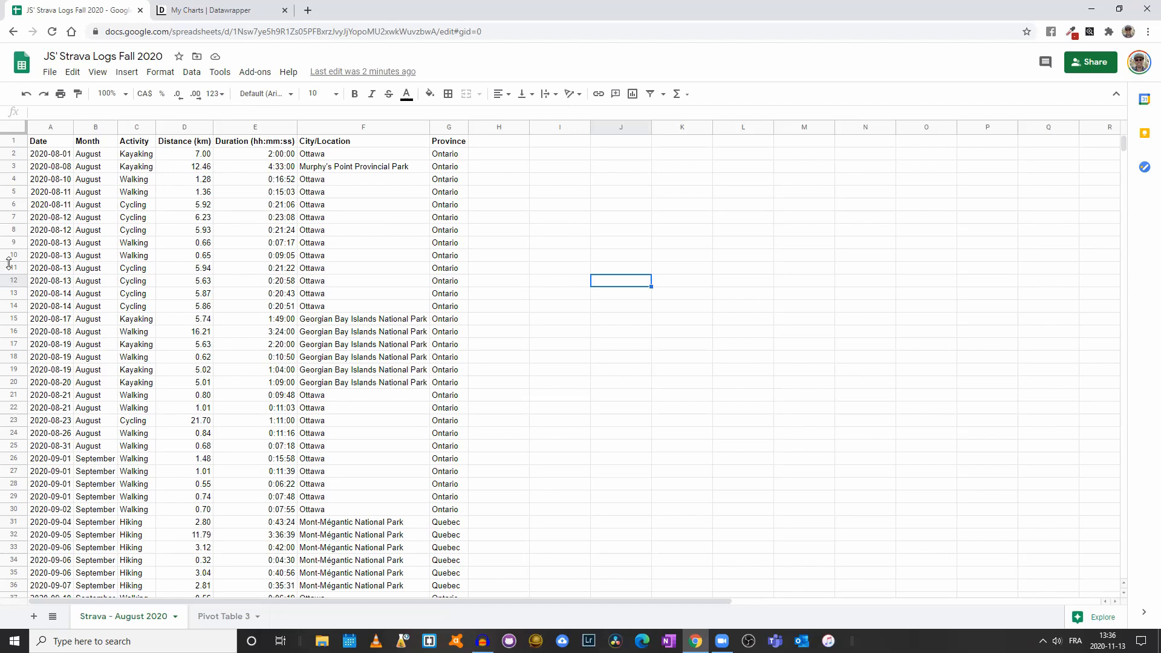
Review the Month column of the activity data sheet.
click(95, 126)
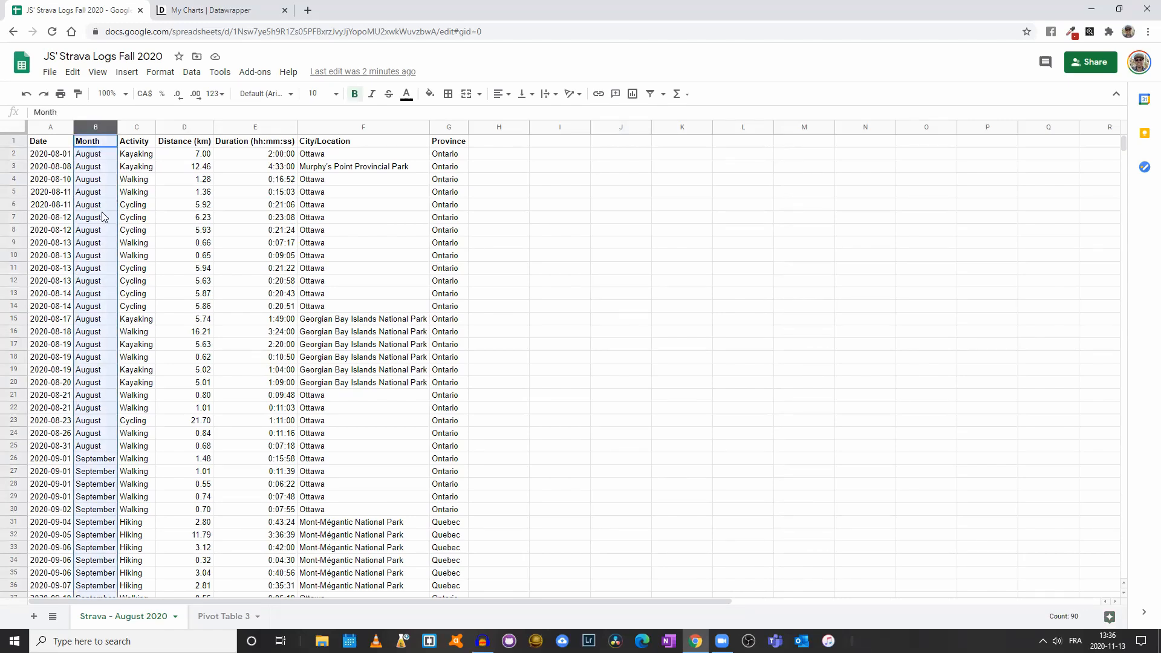
scroll(down, 3)
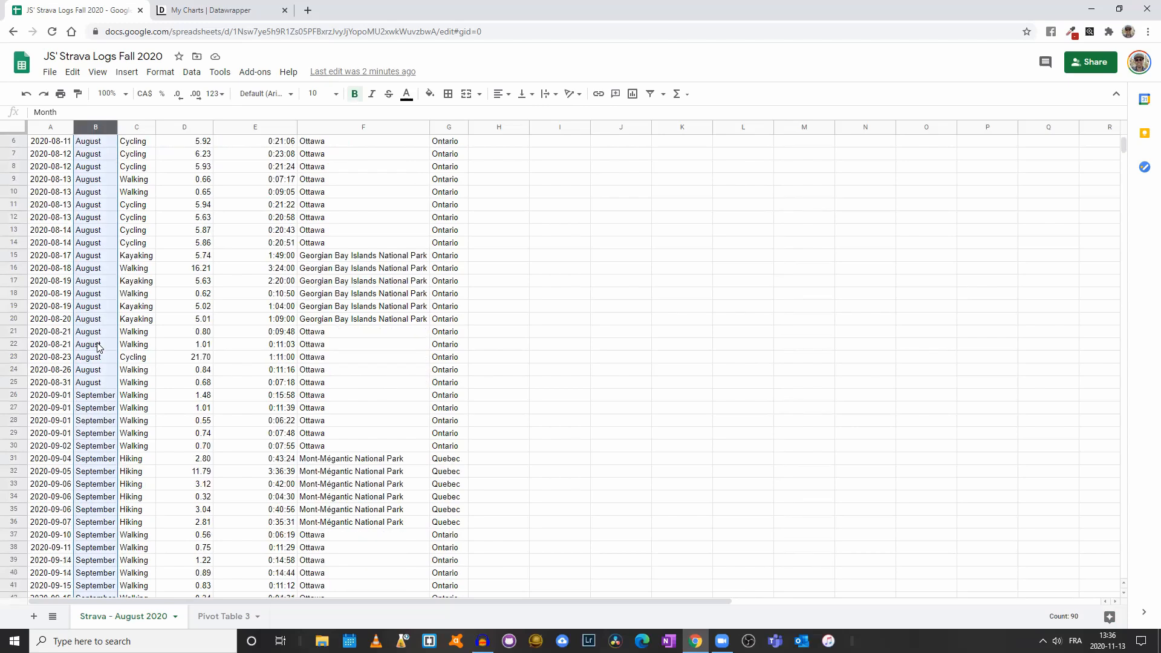
scroll(down, 3)
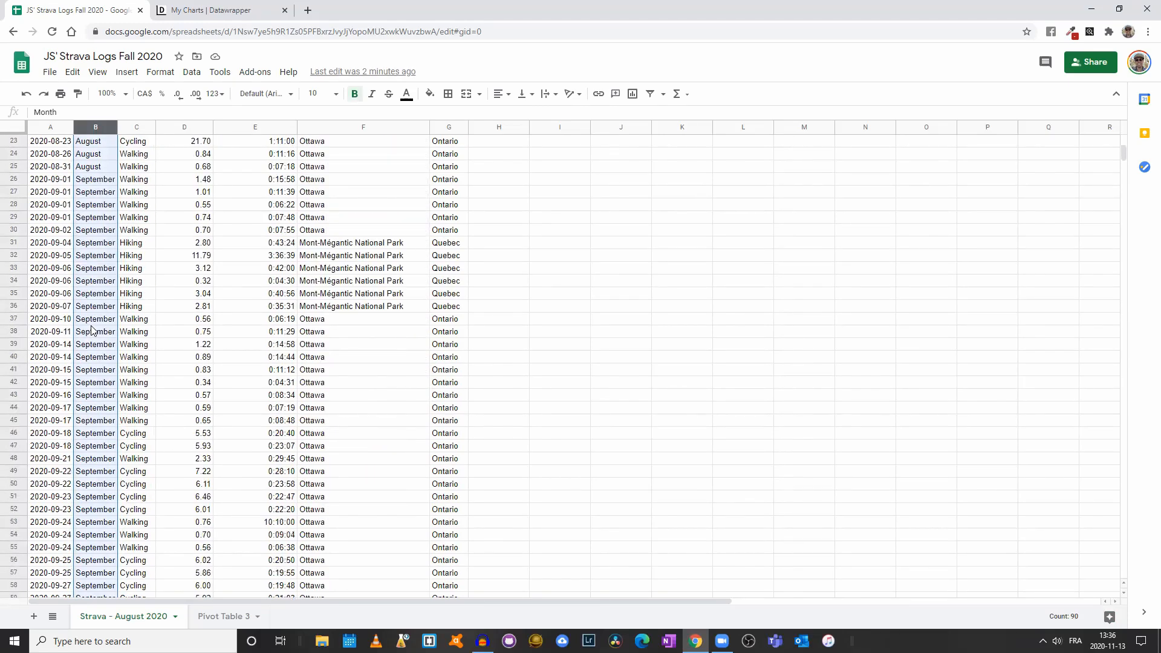
scroll(down, 3)
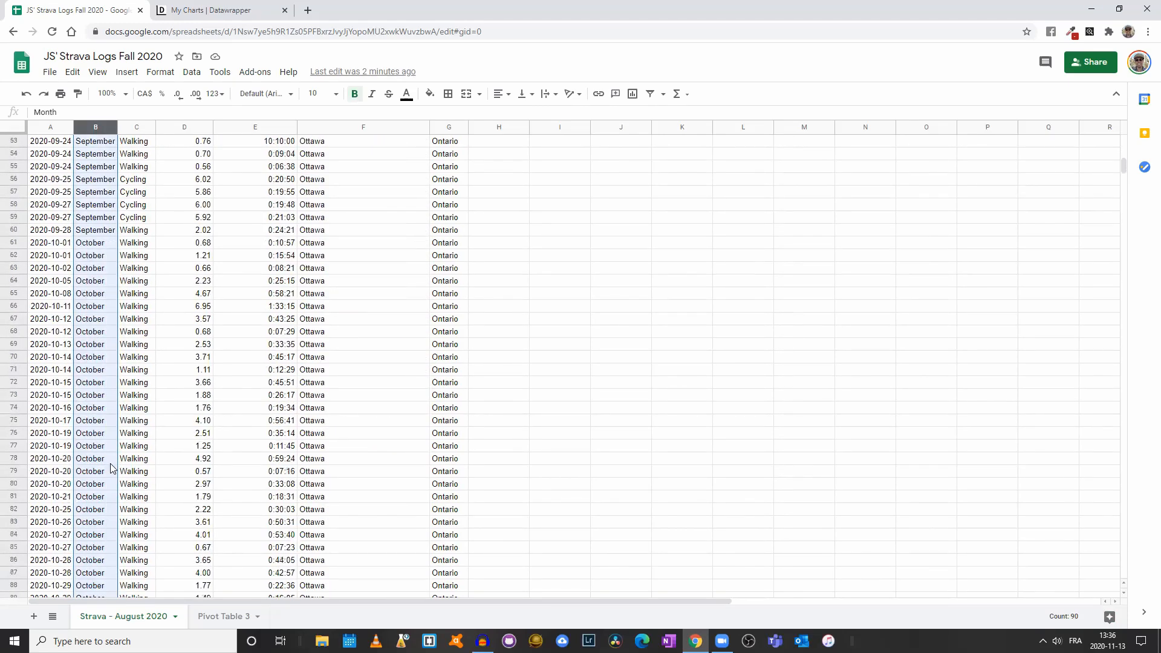
scroll(down, 3)
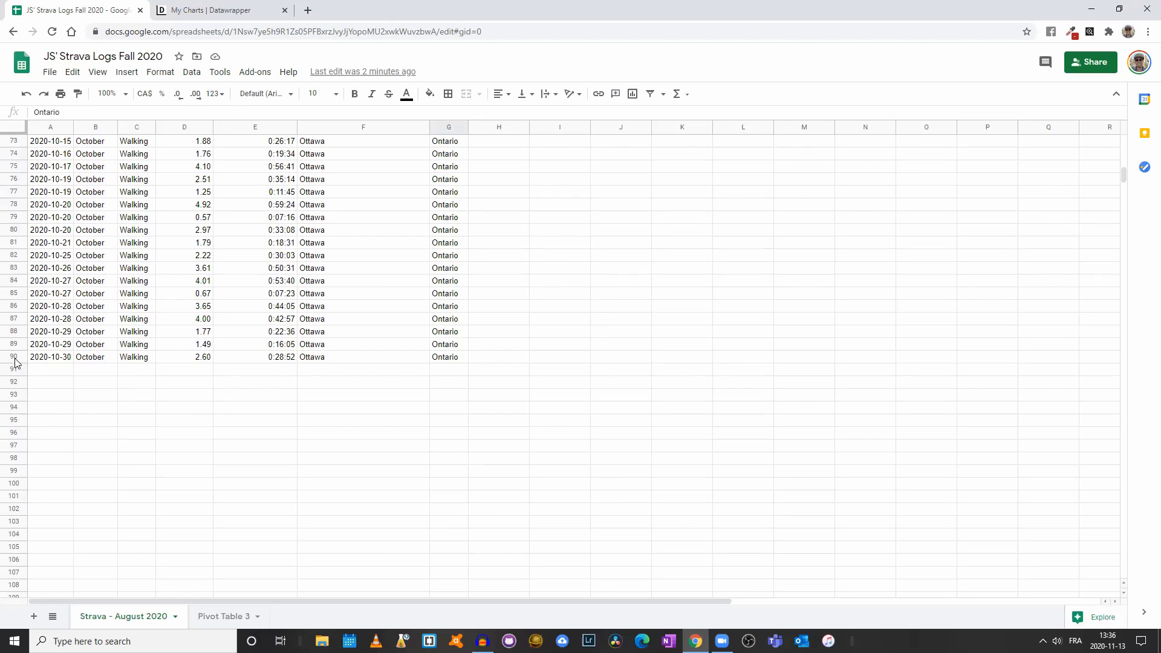
scroll(up, 3)
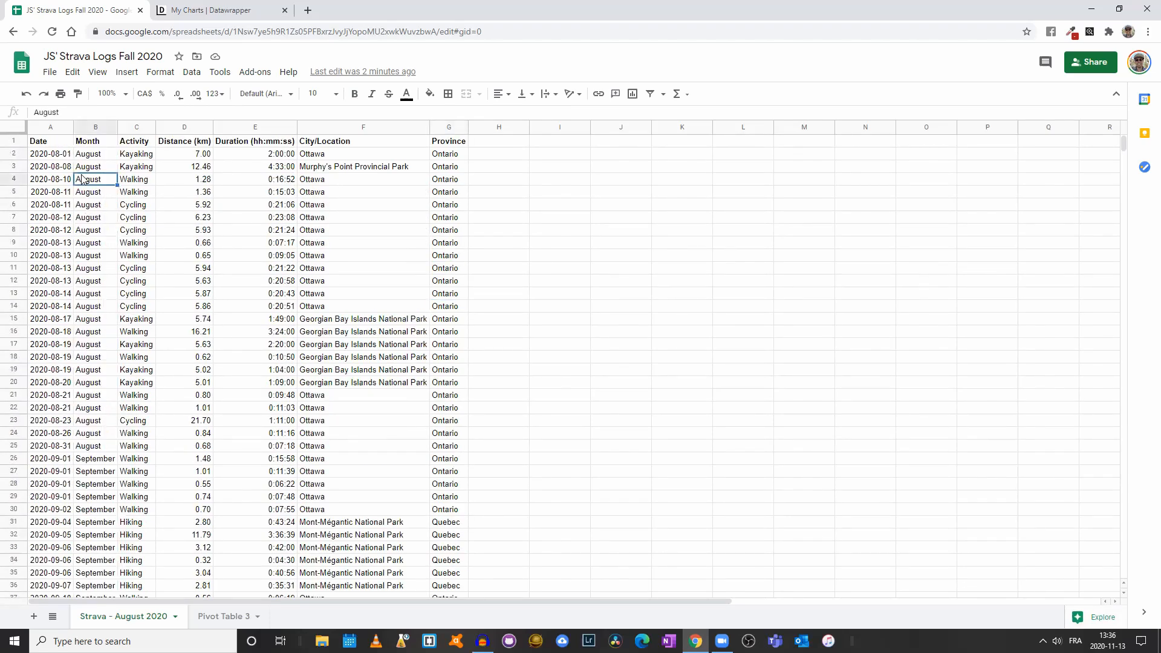
On Pivot Table 3, try Duration as the value, then use Distance (km) instead.
click(224, 617)
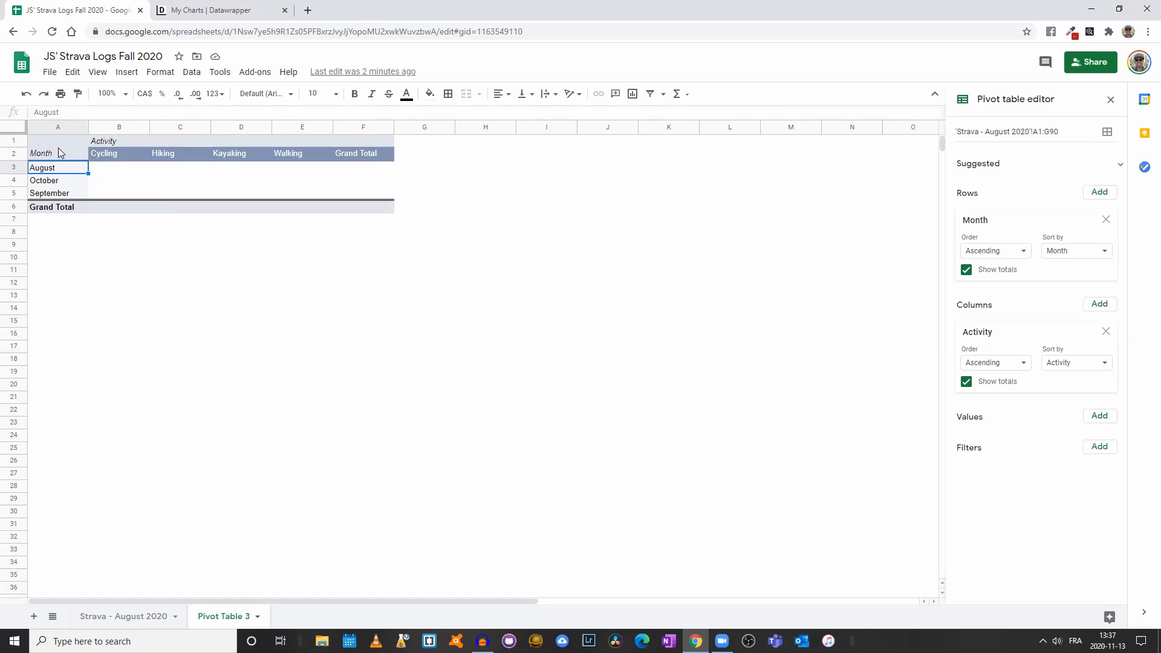
mouse_move(89, 154)
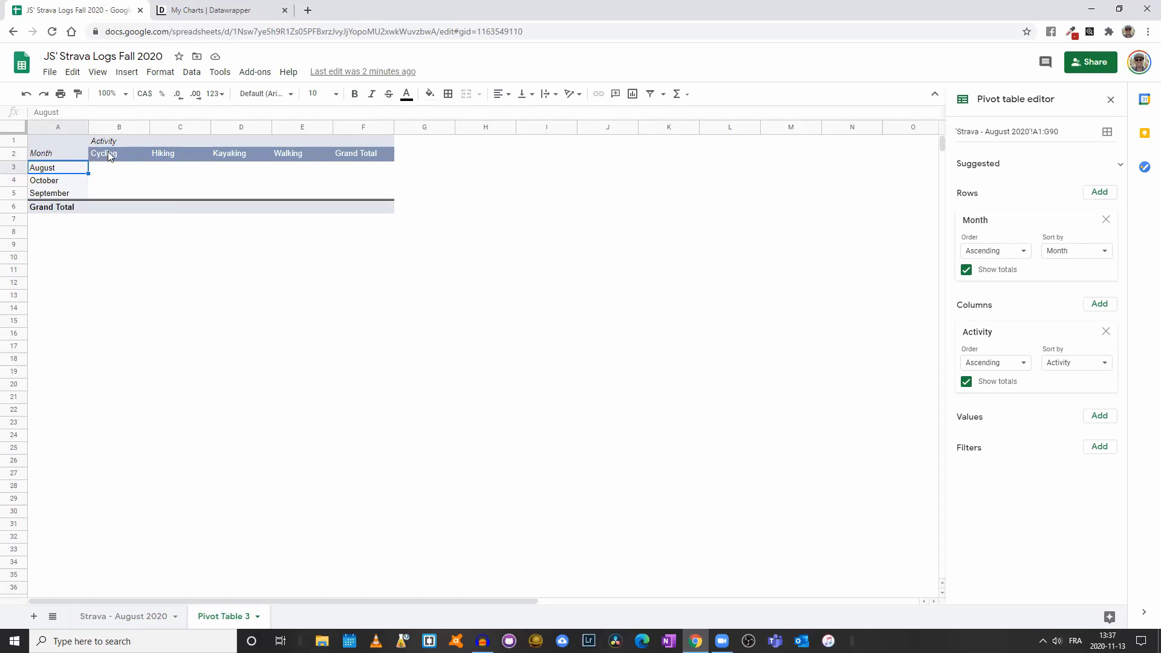
mouse_move(1115, 429)
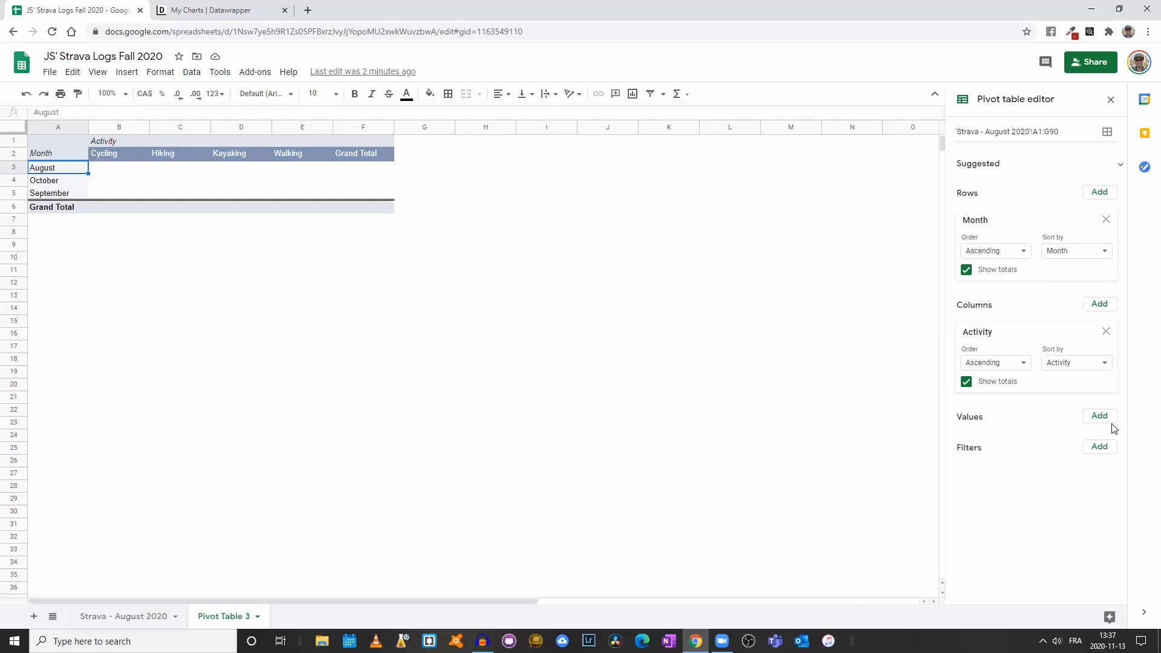
click(1099, 416)
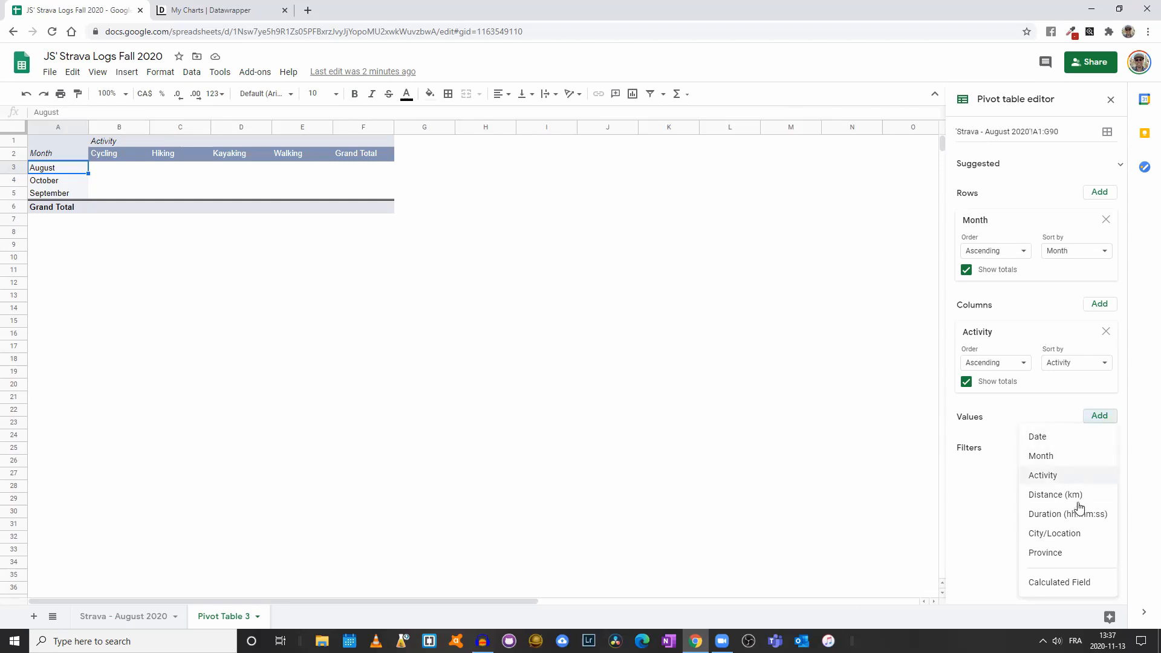
click(1068, 514)
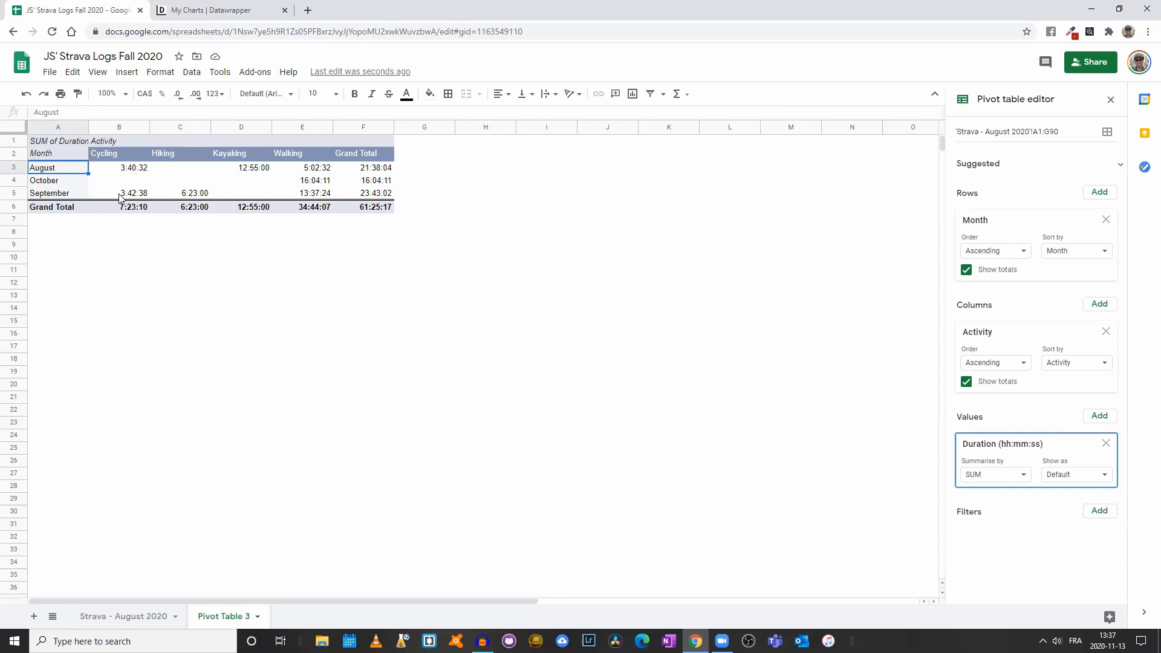
mouse_move(313, 195)
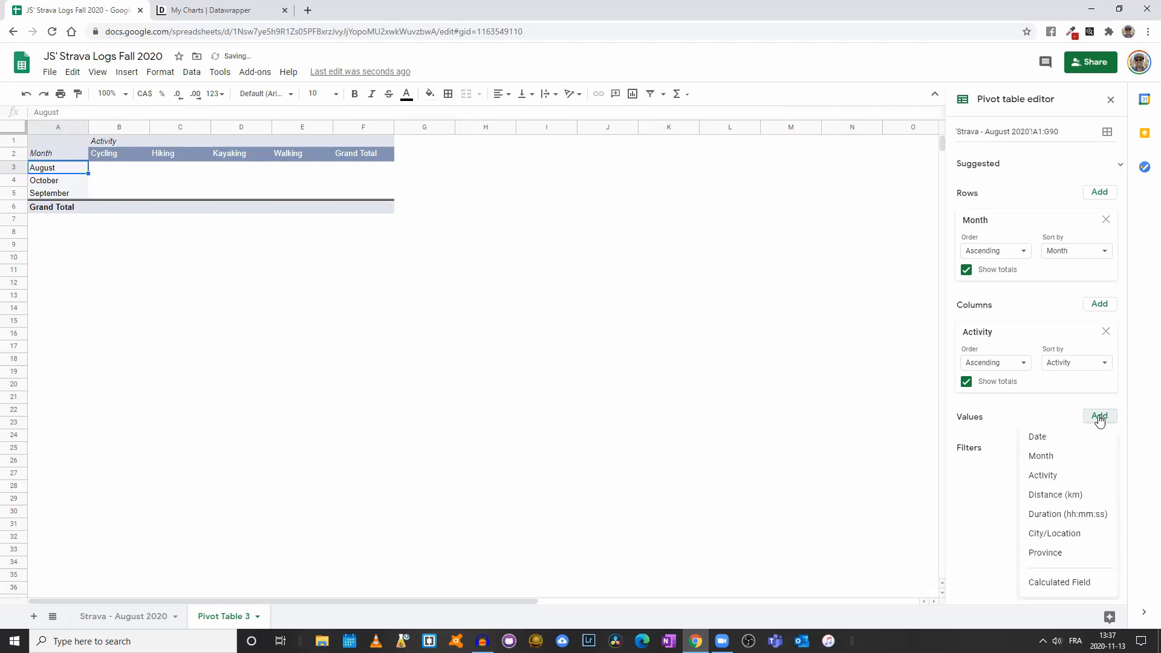
click(1055, 495)
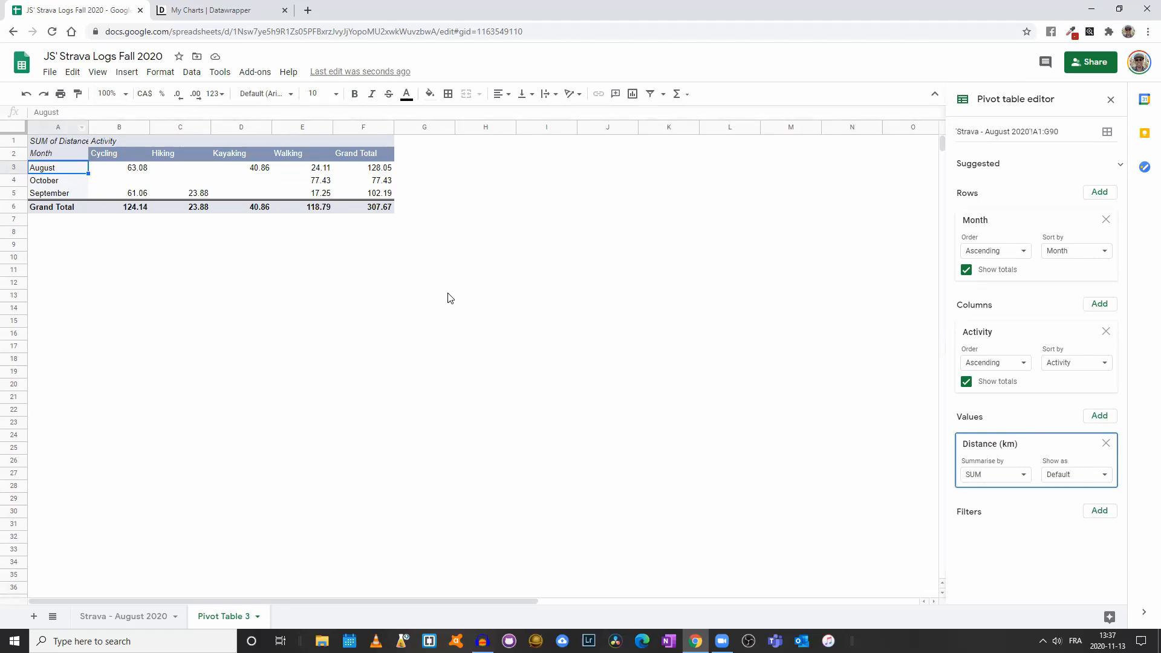
Check the Strava - August 2020 sheet, then copy Pivot Table 3's range A2:E5.
click(123, 616)
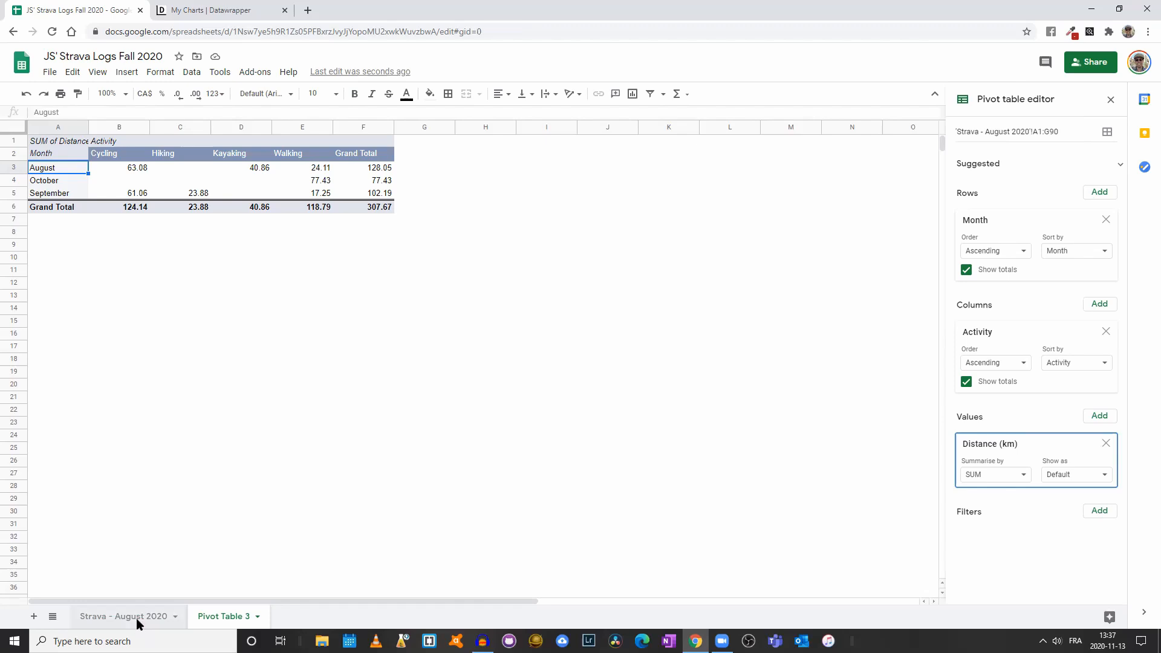
click(123, 617)
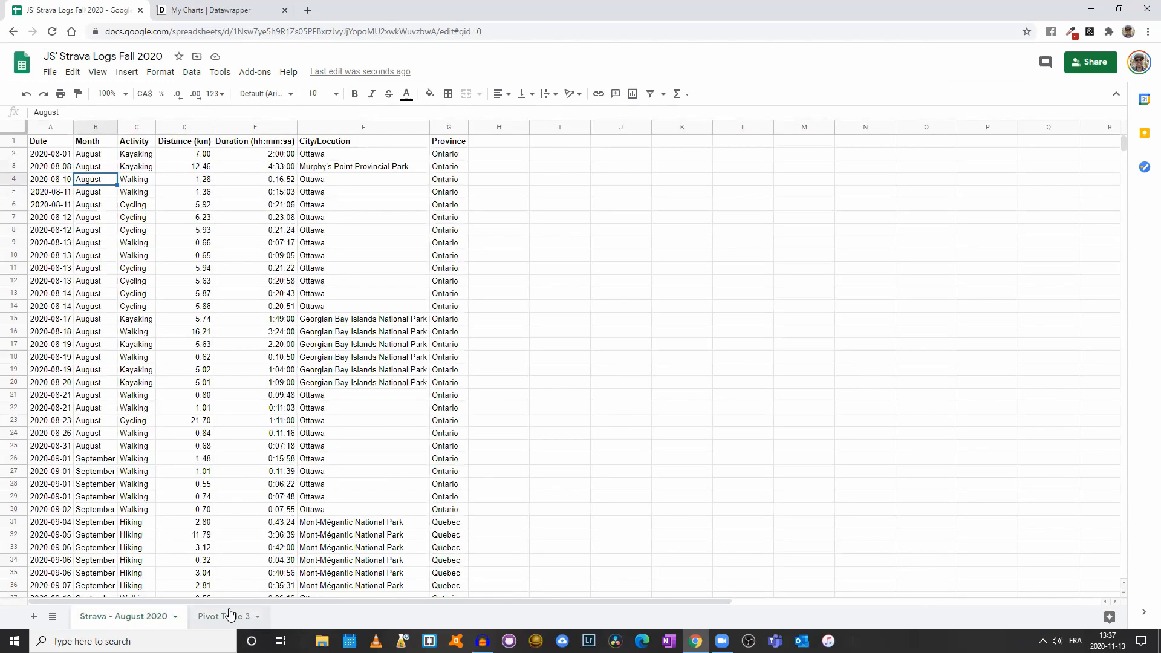
click(224, 617)
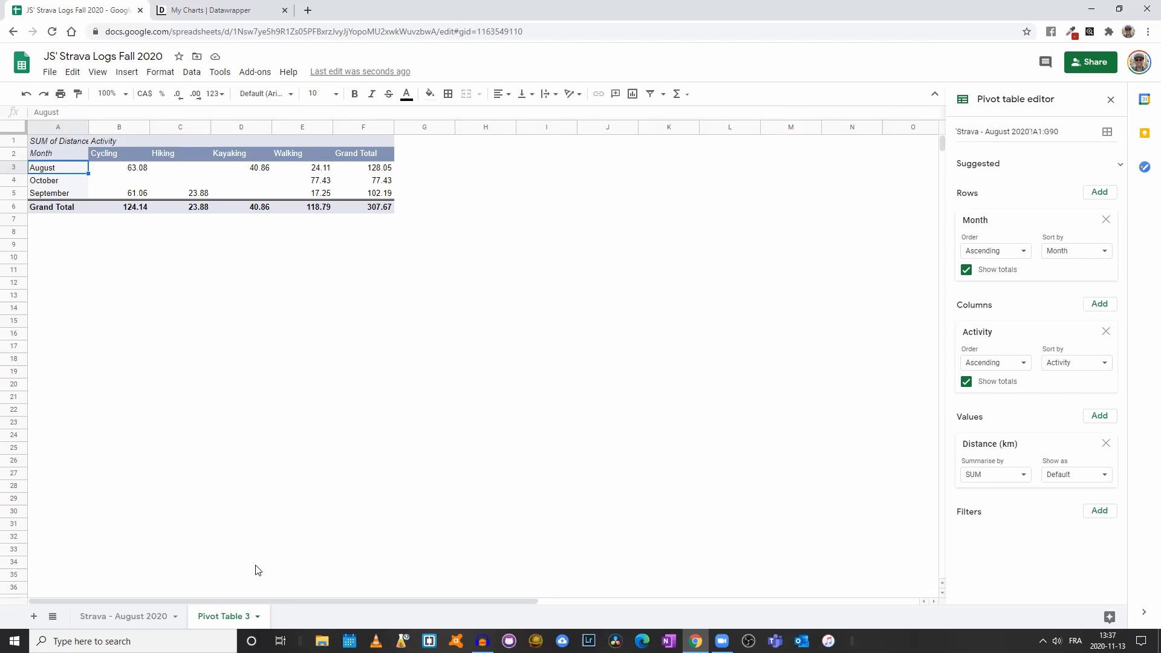
mouse_move(320, 200)
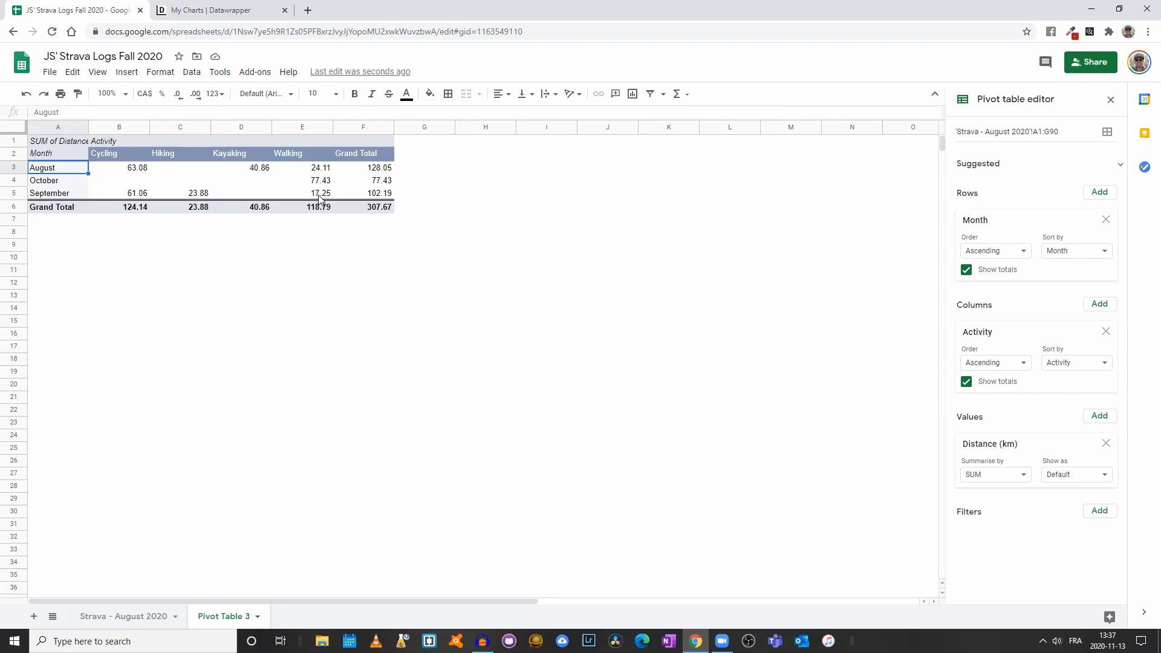
click(301, 194)
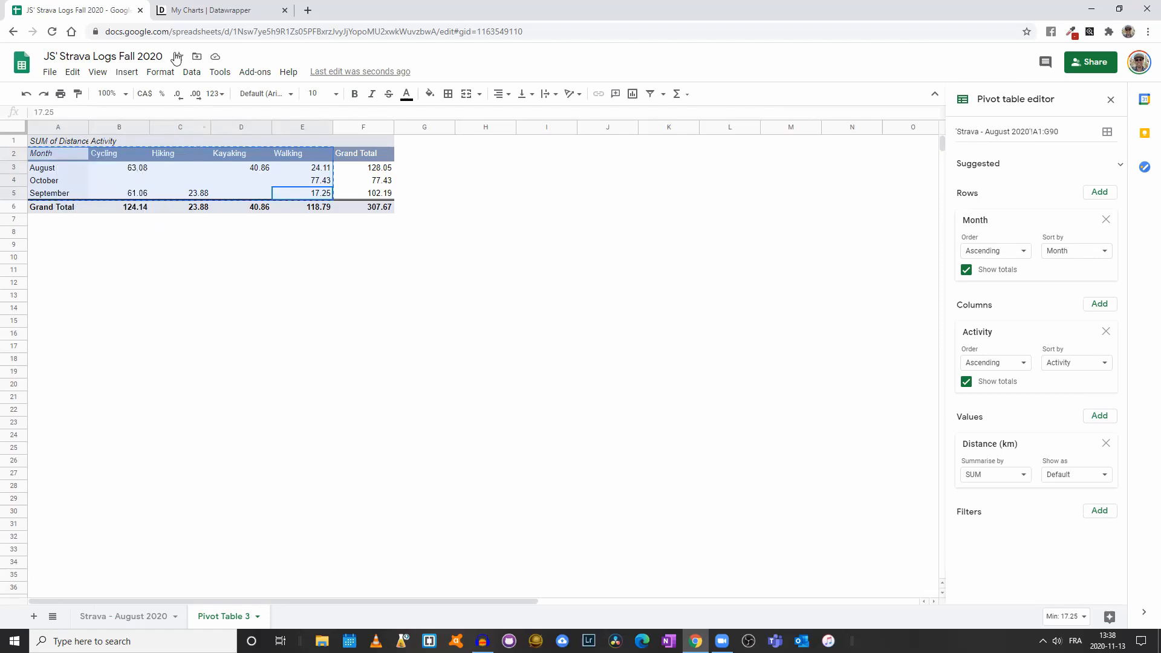
Create a new Datawrapper chart and paste the copied pivot figures into its data box.
click(214, 9)
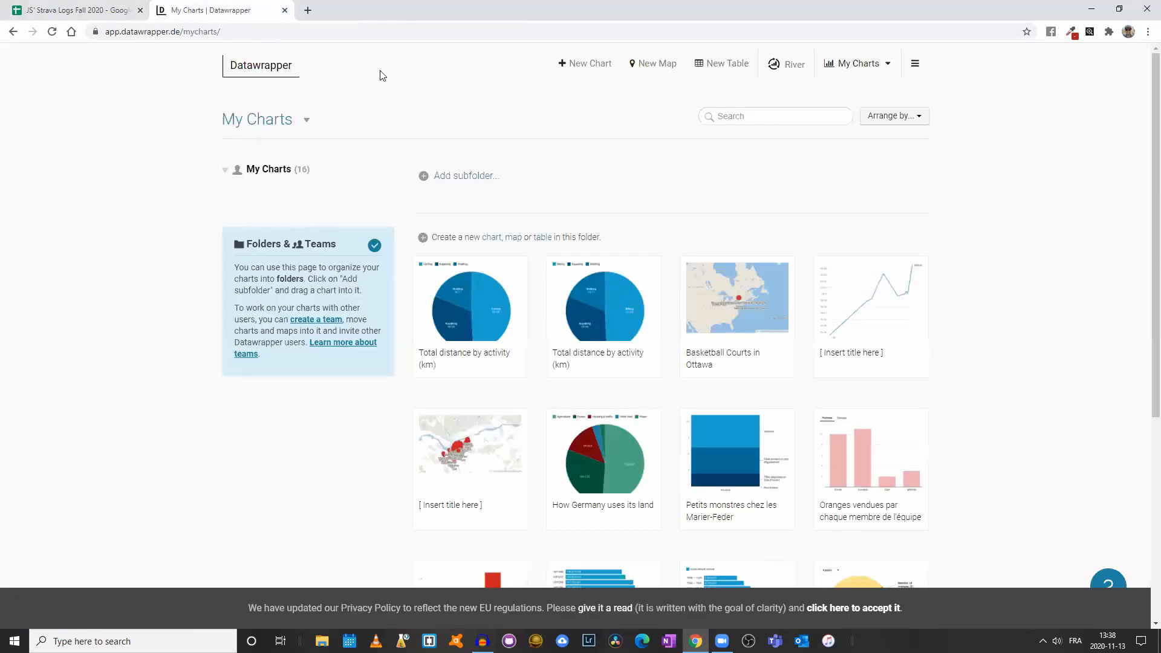
click(585, 63)
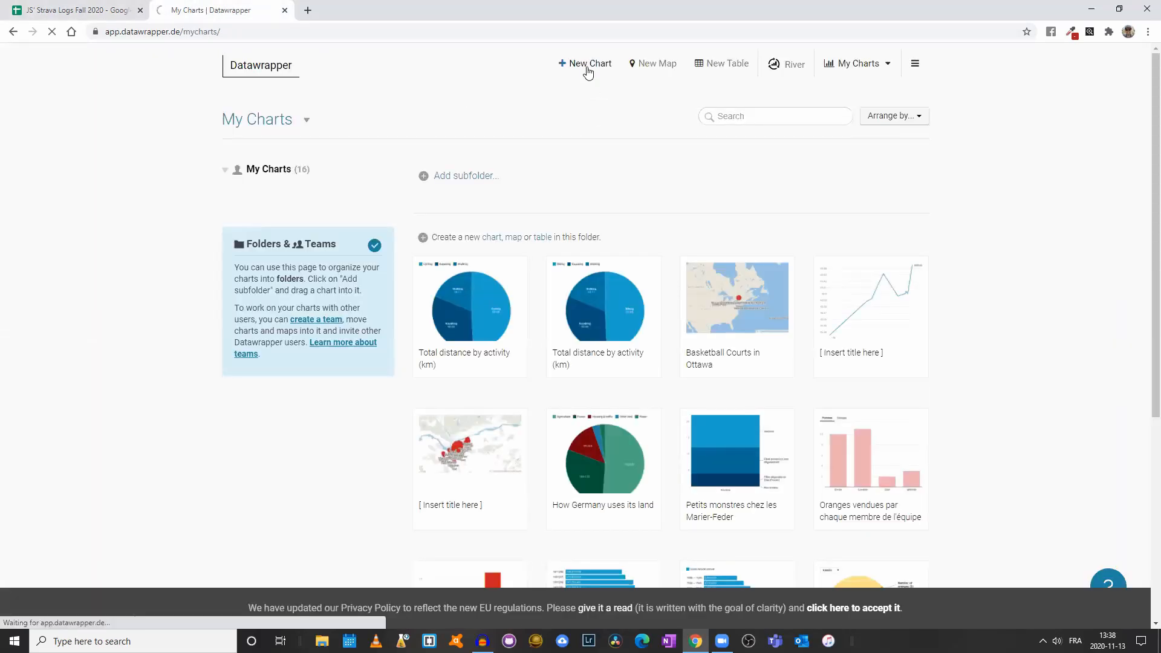
click(585, 63)
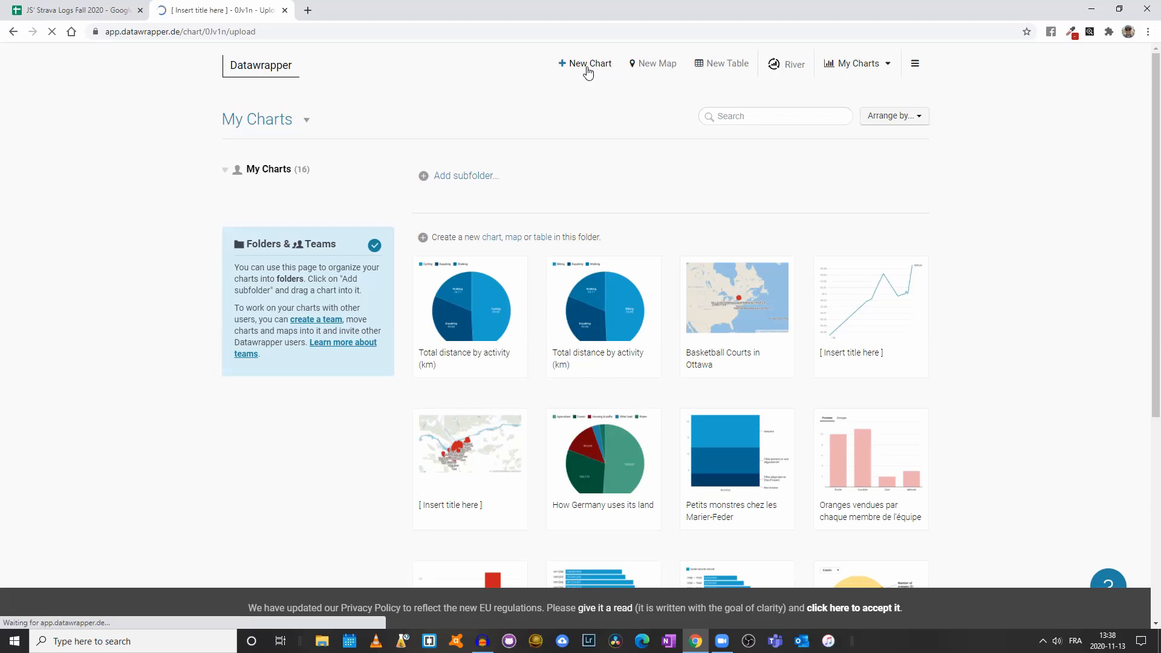
click(585, 63)
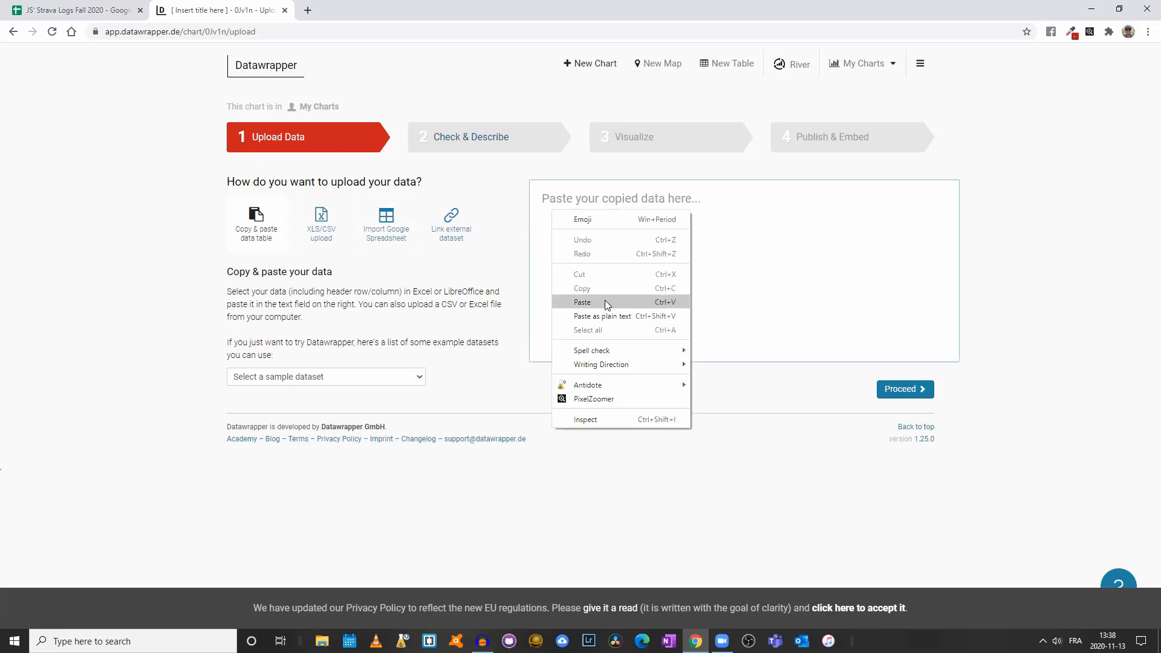
click(583, 303)
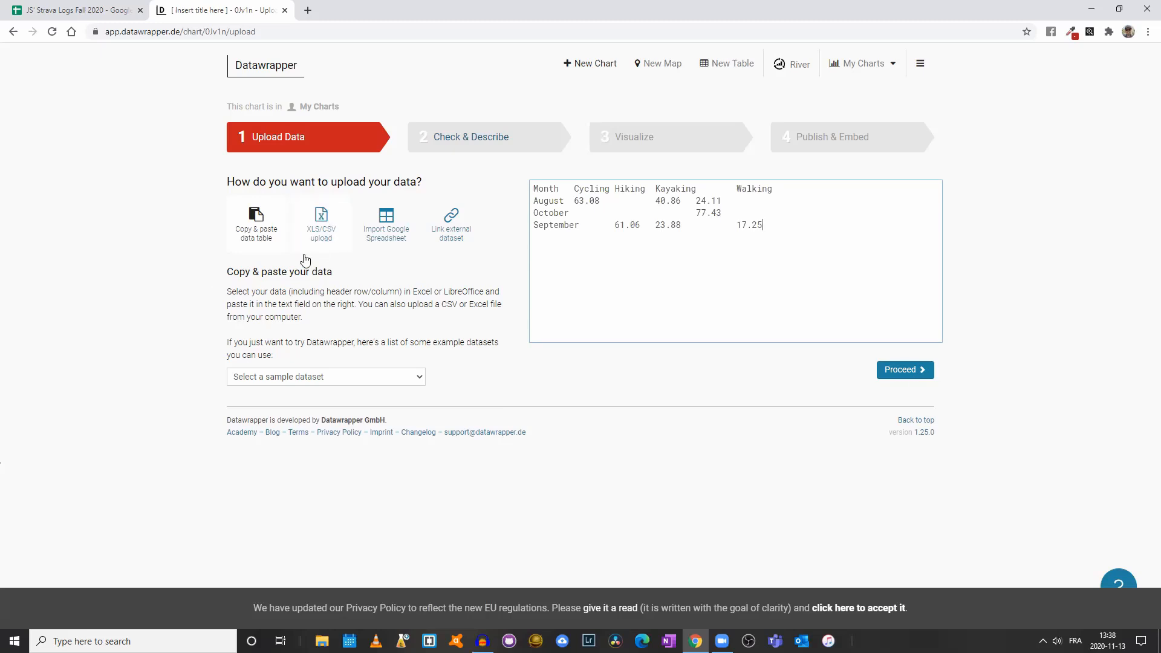
mouse_move(352, 272)
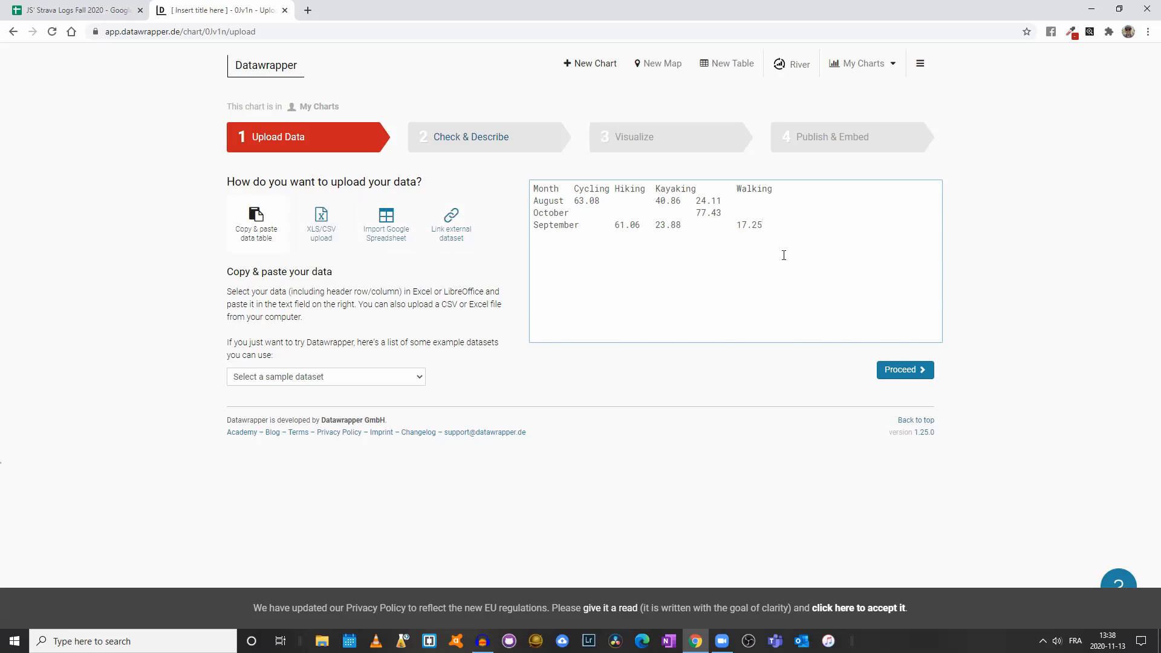
mouse_move(346, 260)
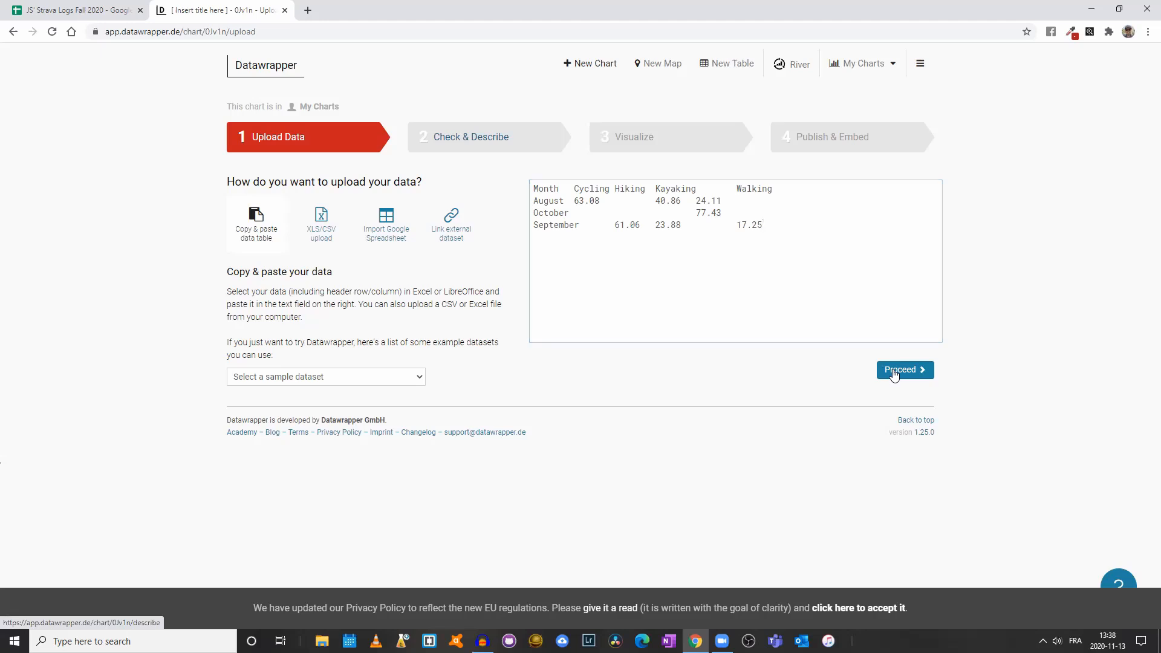
click(904, 369)
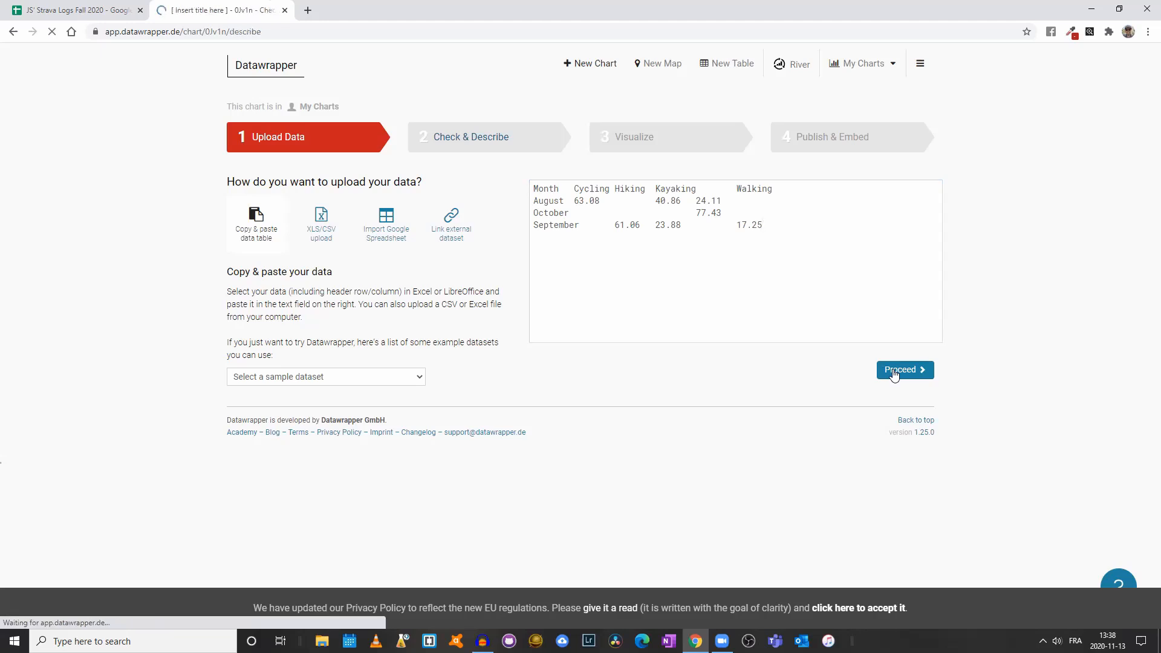
click(904, 369)
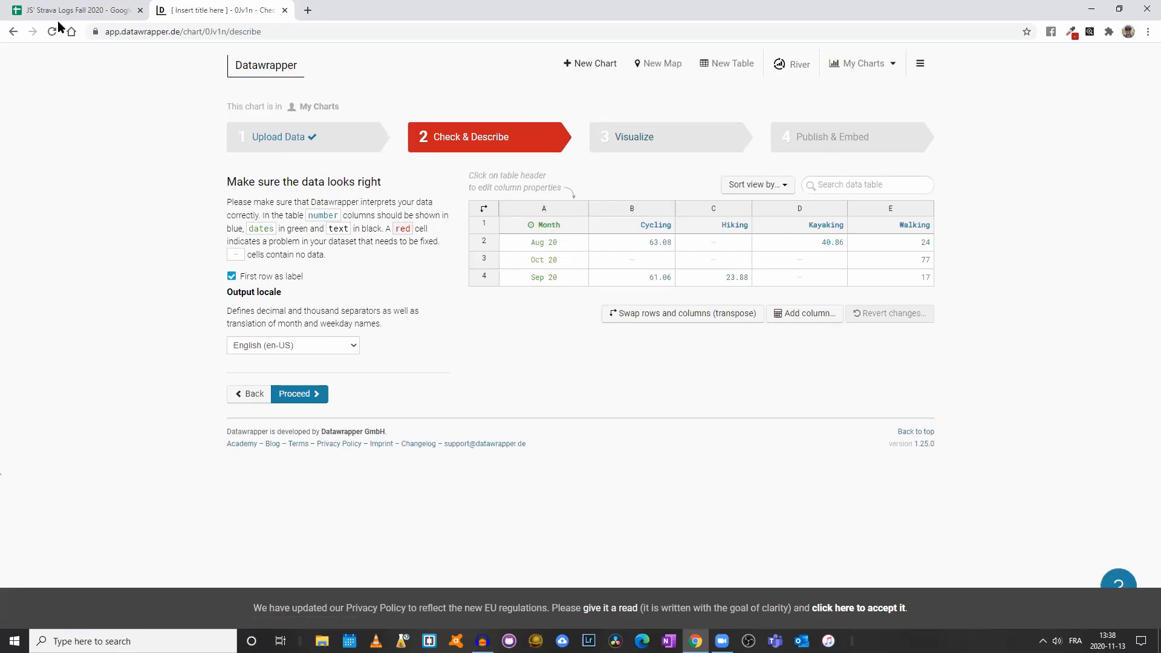
click(73, 9)
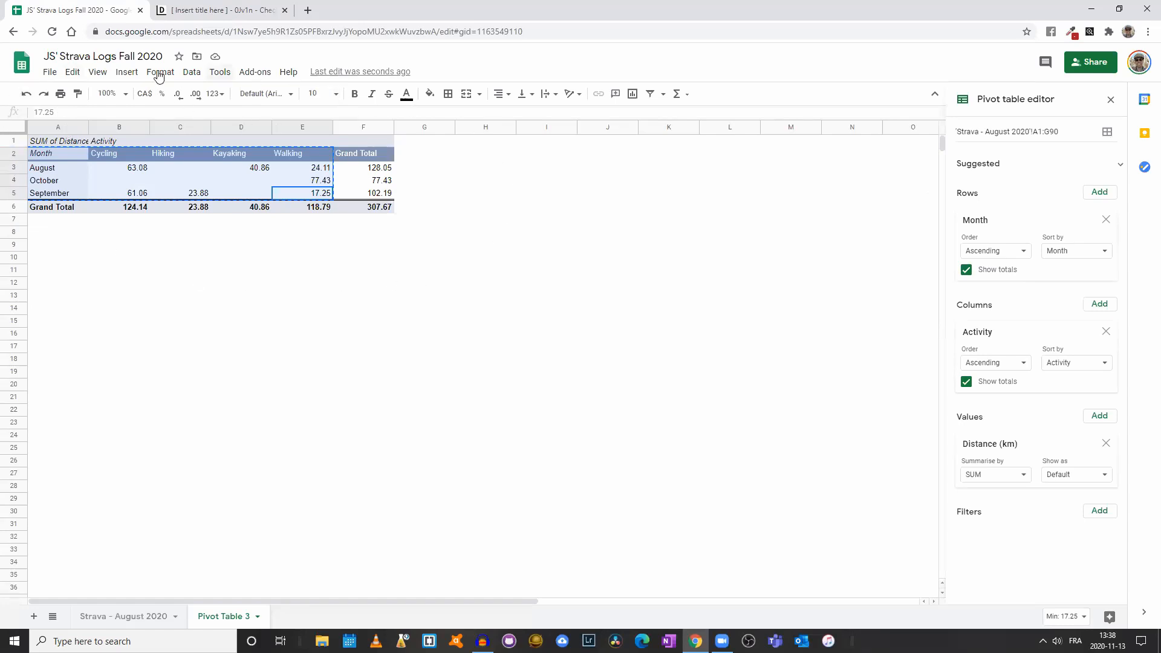
click(57, 168)
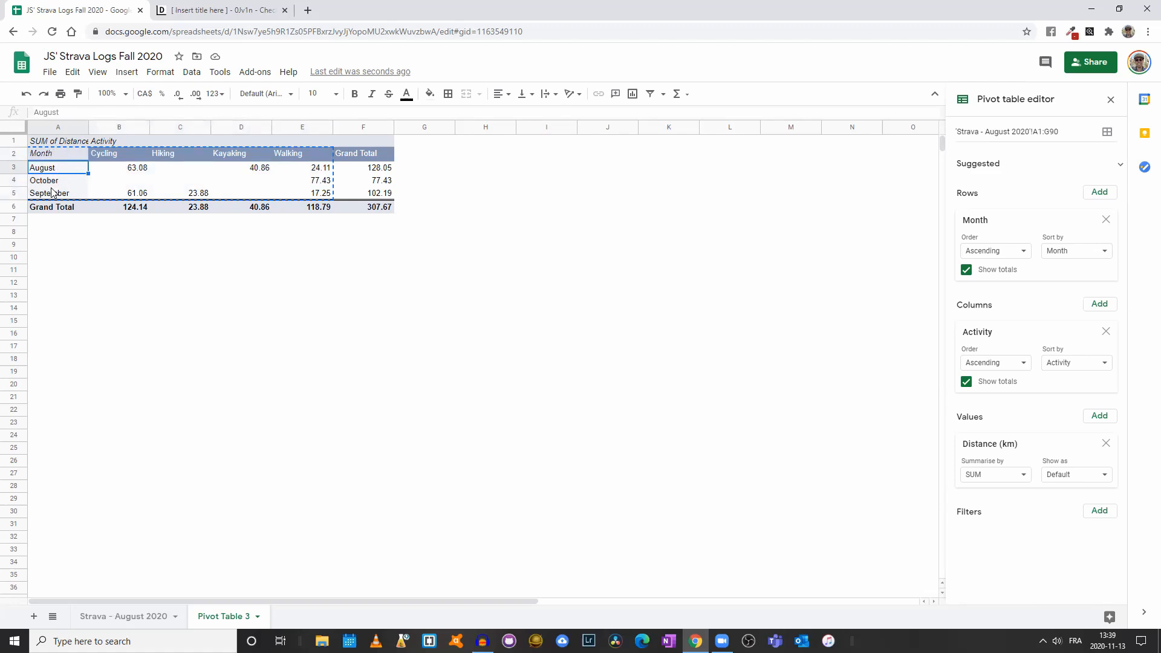
click(218, 10)
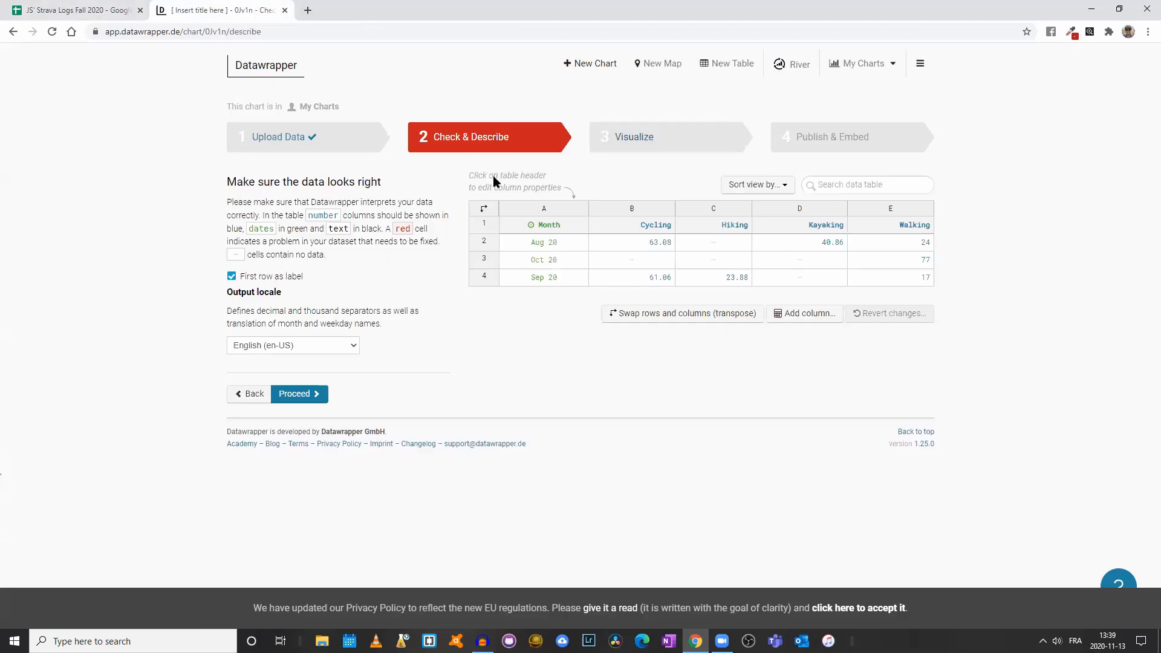
click(544, 224)
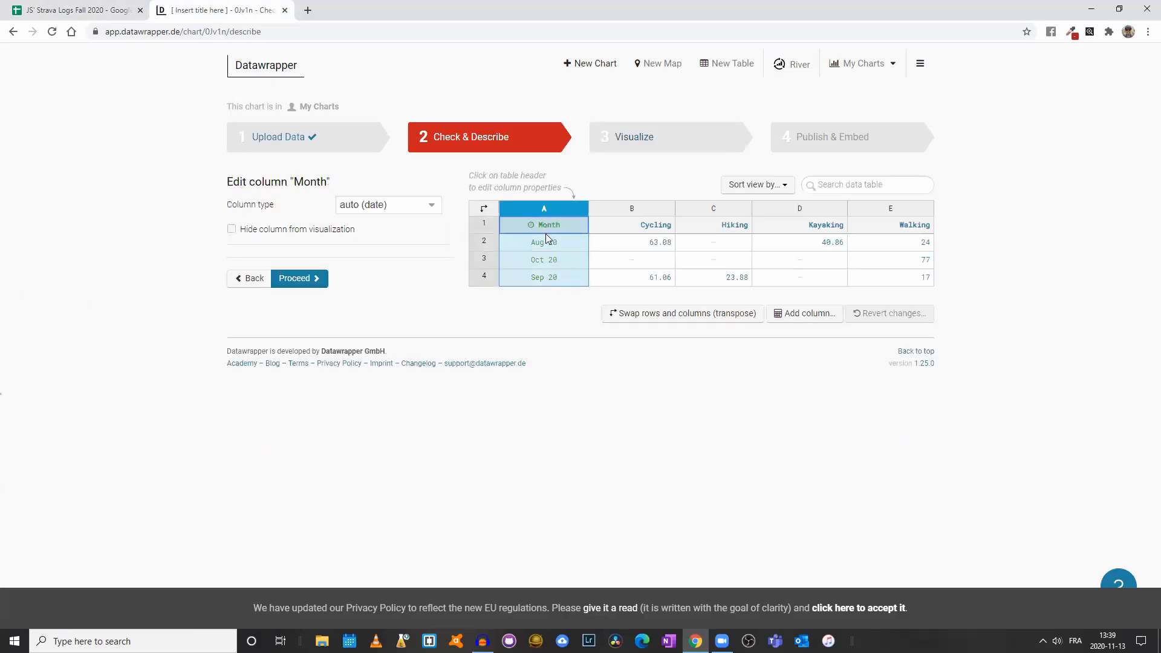
click(757, 185)
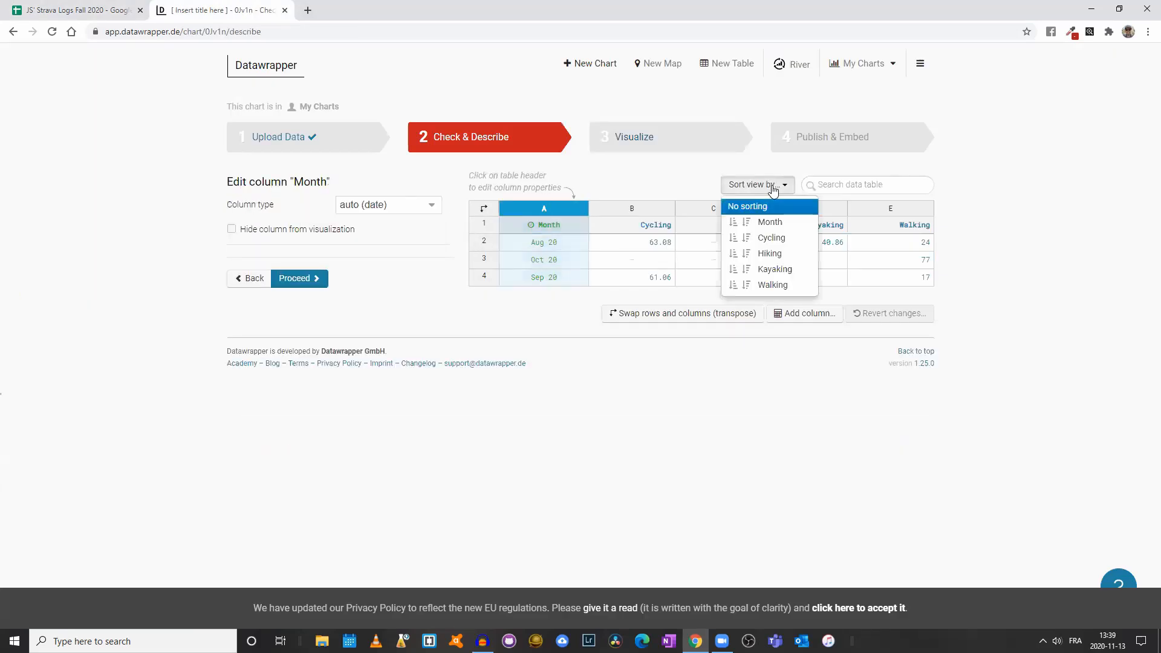
click(769, 221)
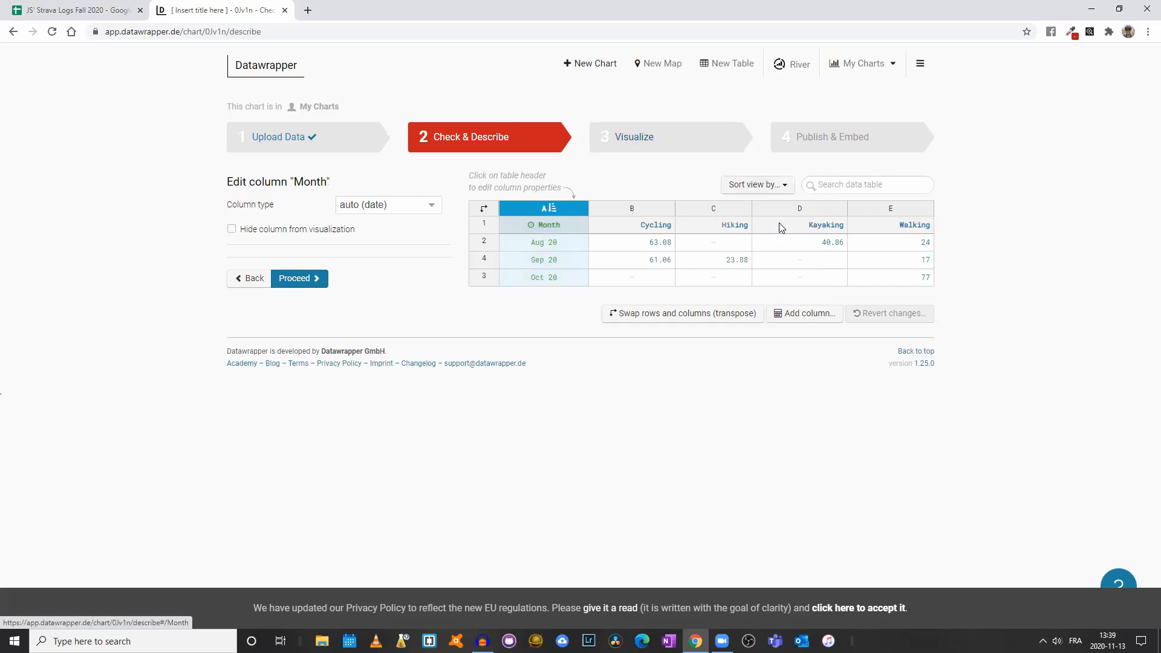
mouse_move(536, 319)
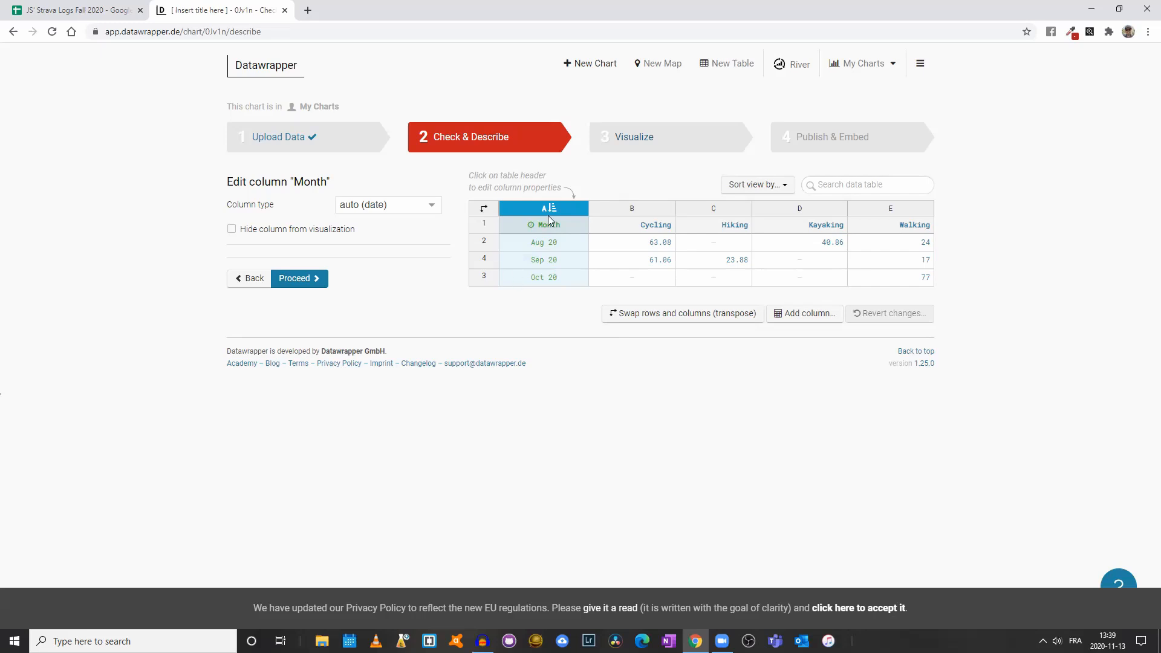
mouse_move(479, 209)
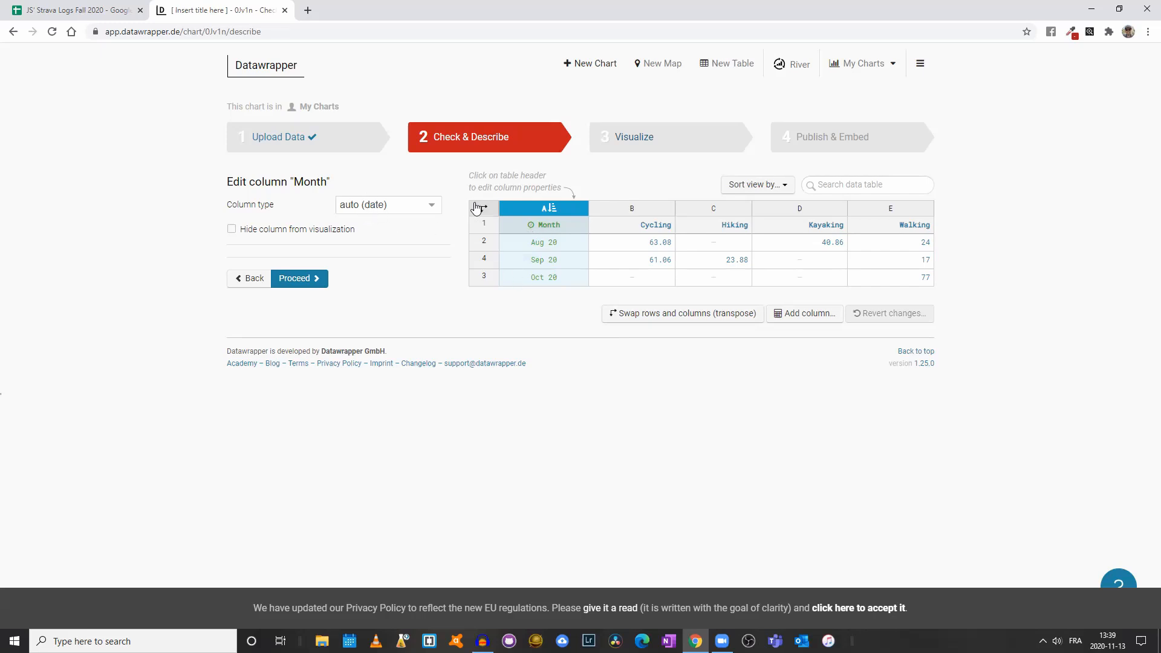
click(386, 205)
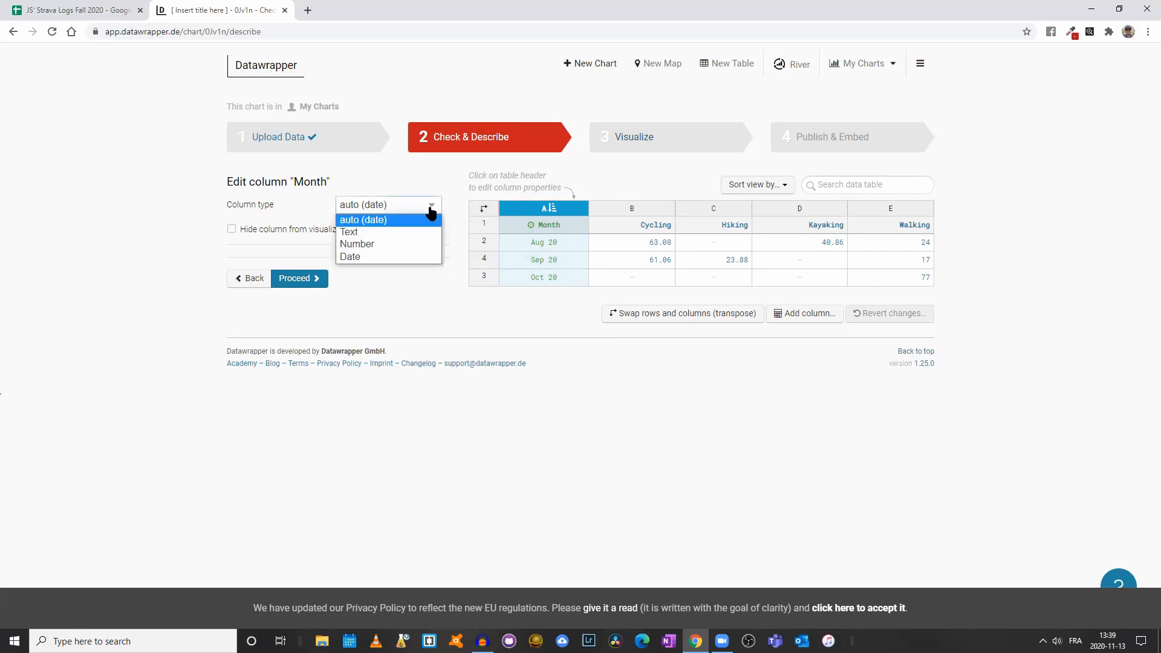
click(348, 232)
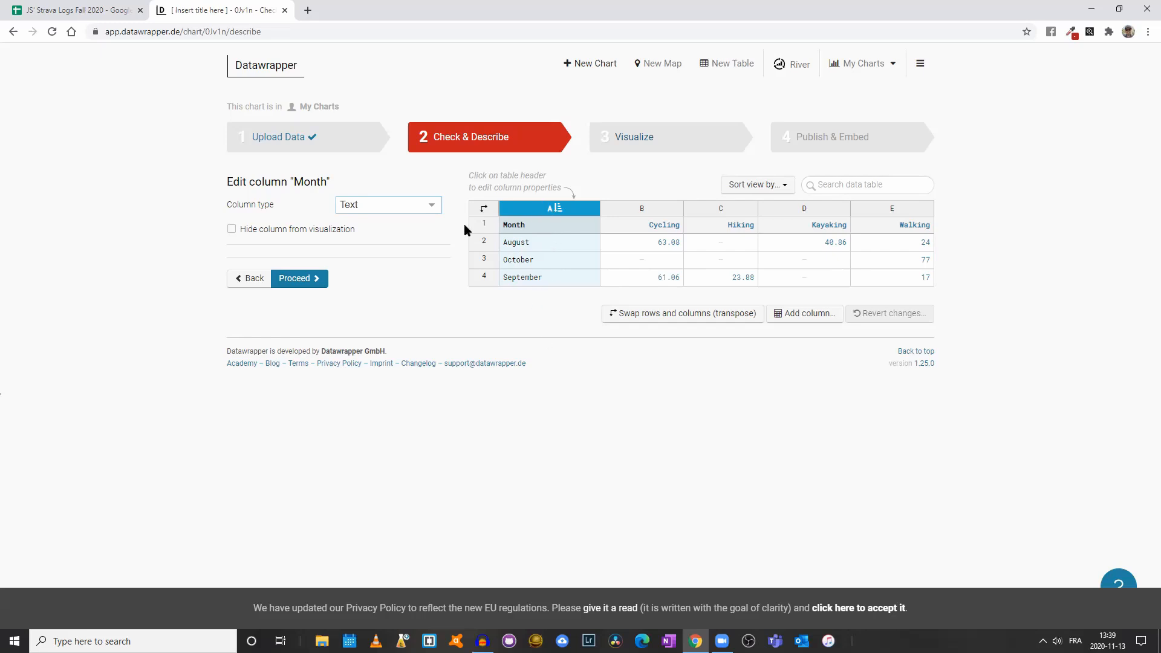
click(389, 204)
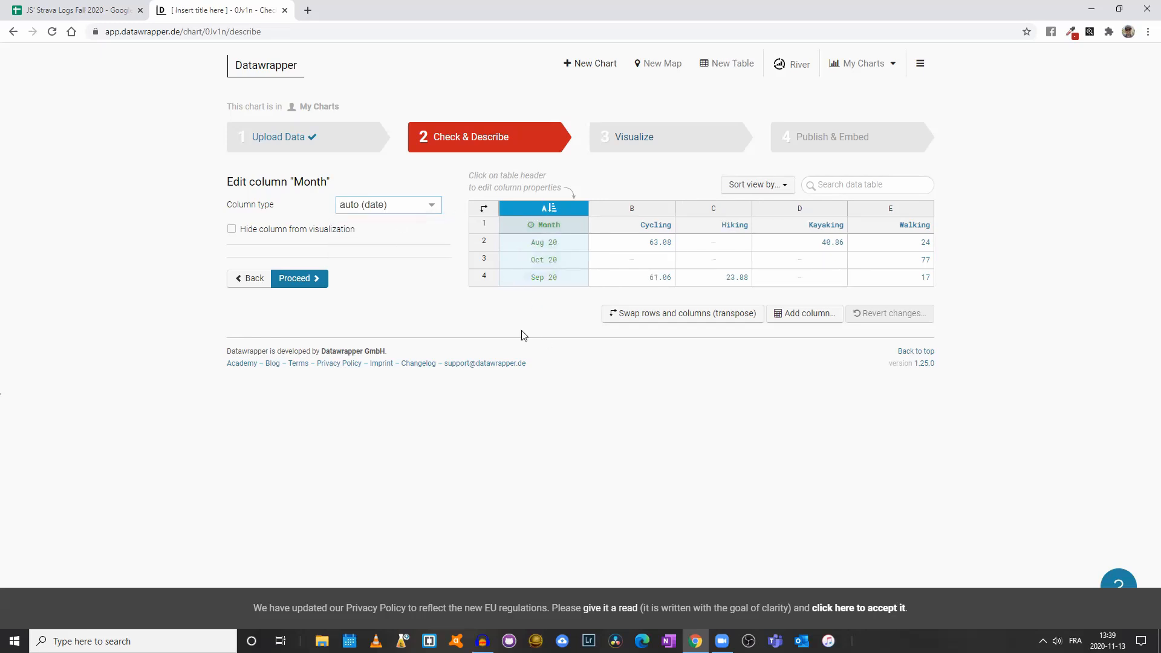
mouse_move(768, 228)
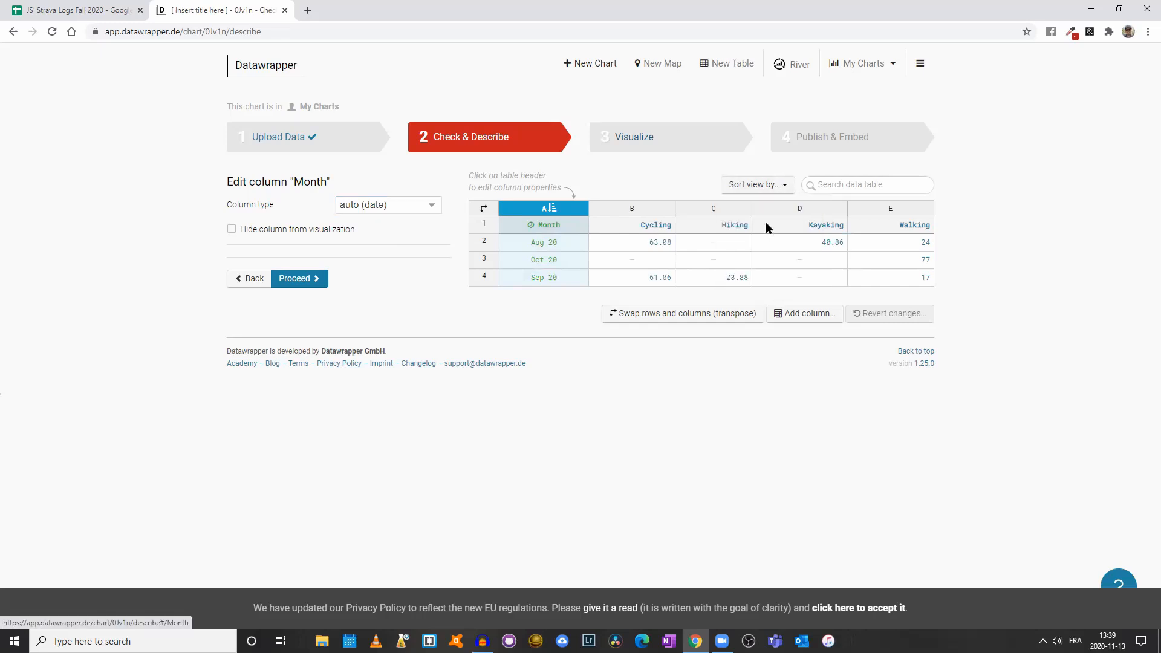
click(544, 259)
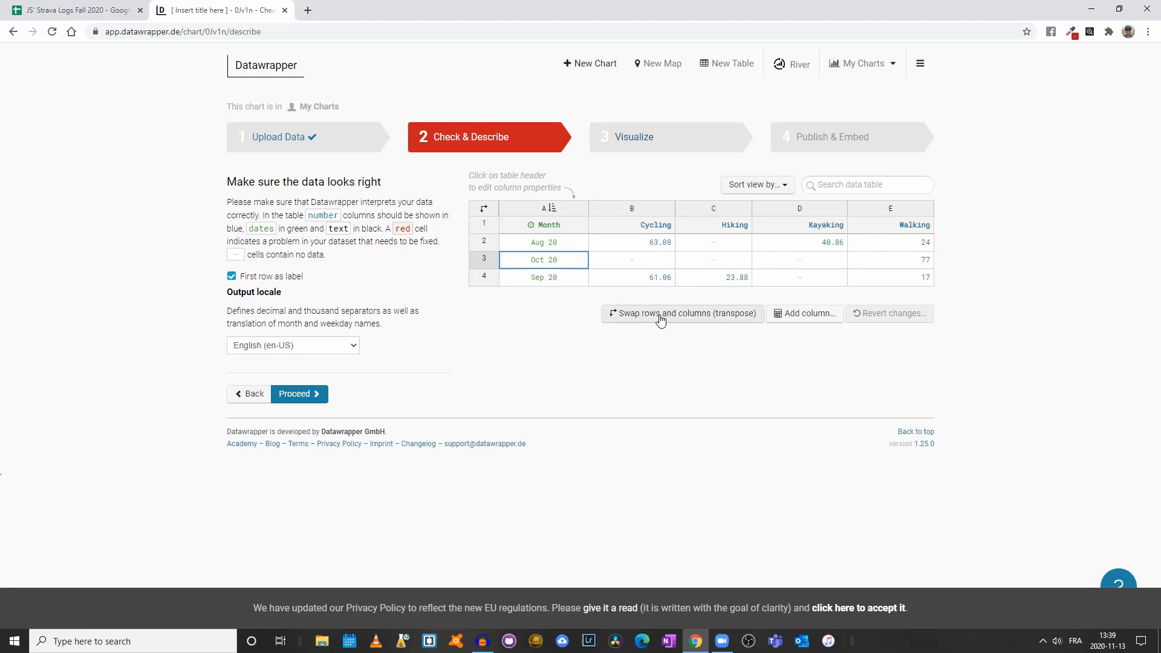
Swap rows and columns and back, sort by the Month column, then proceed.
click(681, 314)
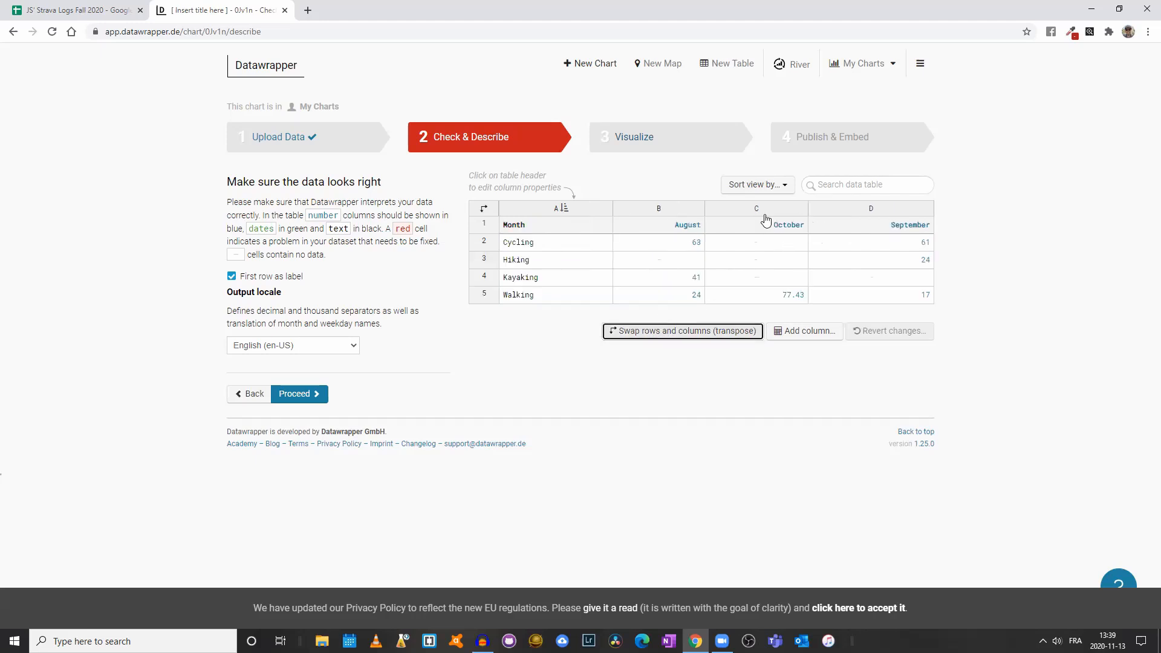
mouse_move(726, 215)
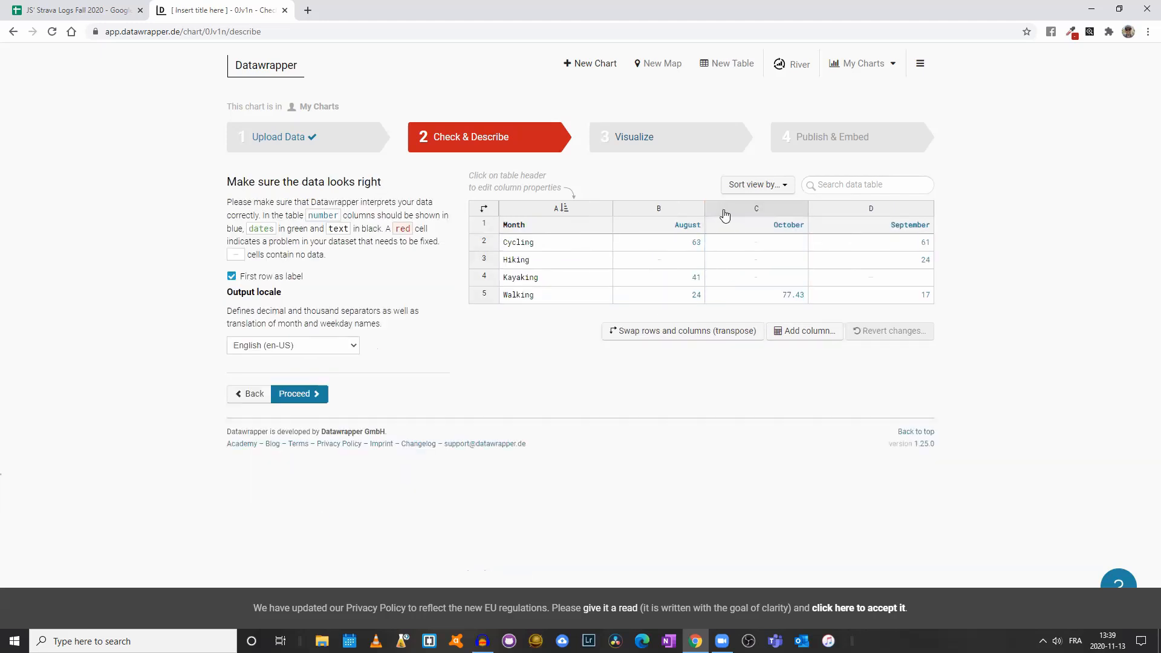
click(871, 208)
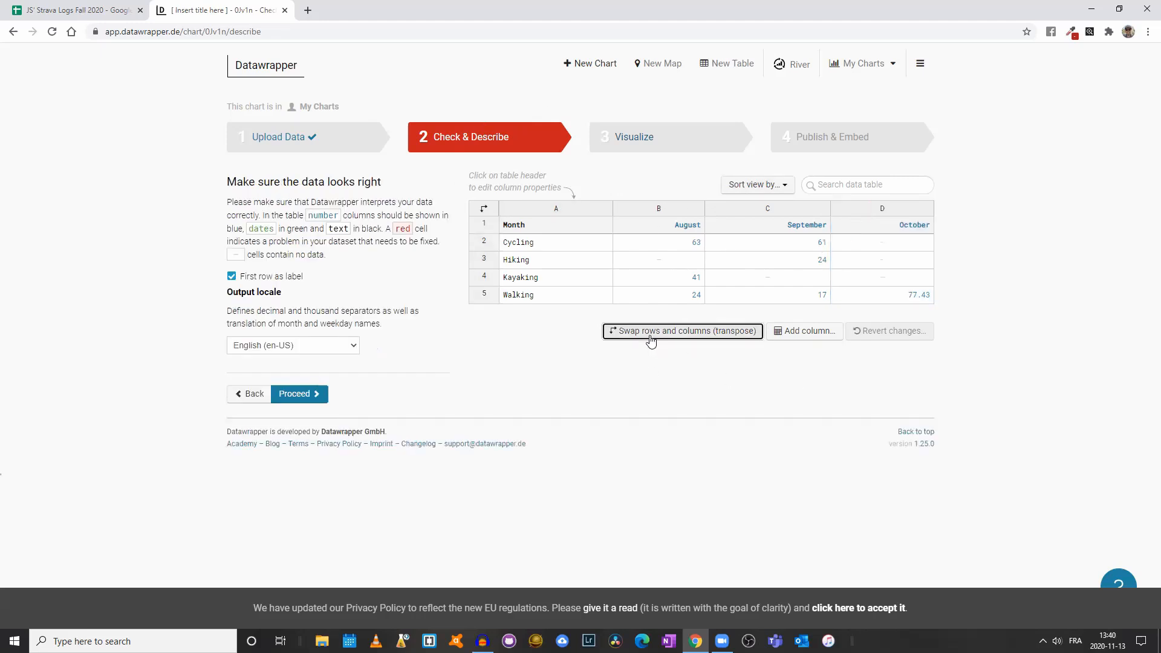
click(682, 331)
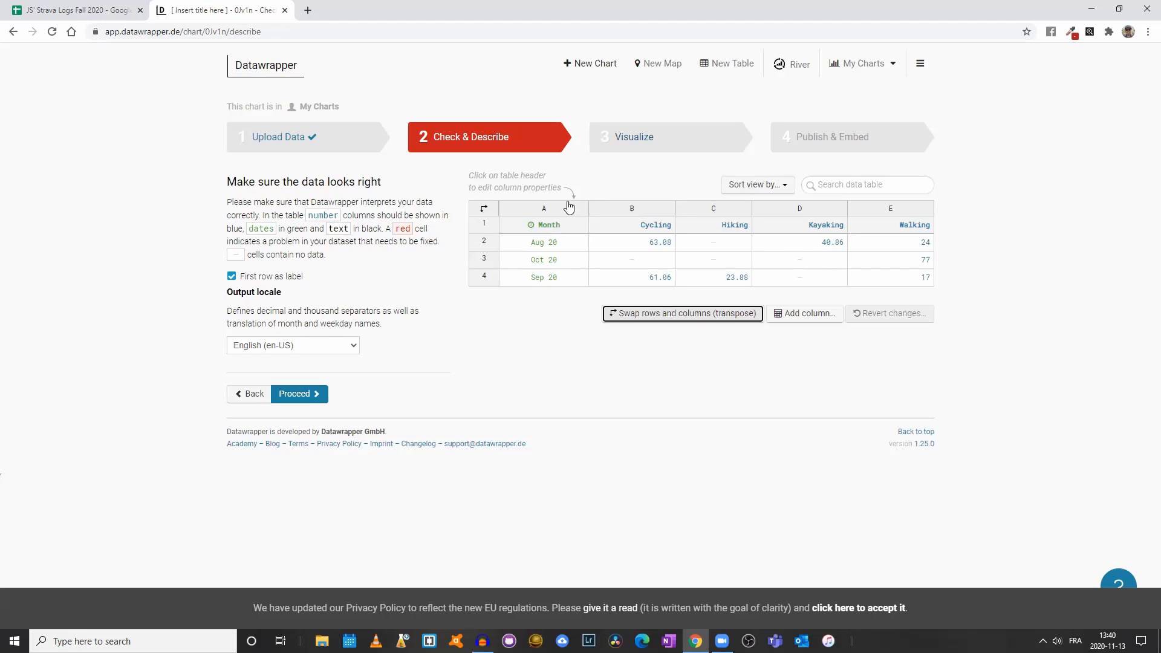
click(544, 208)
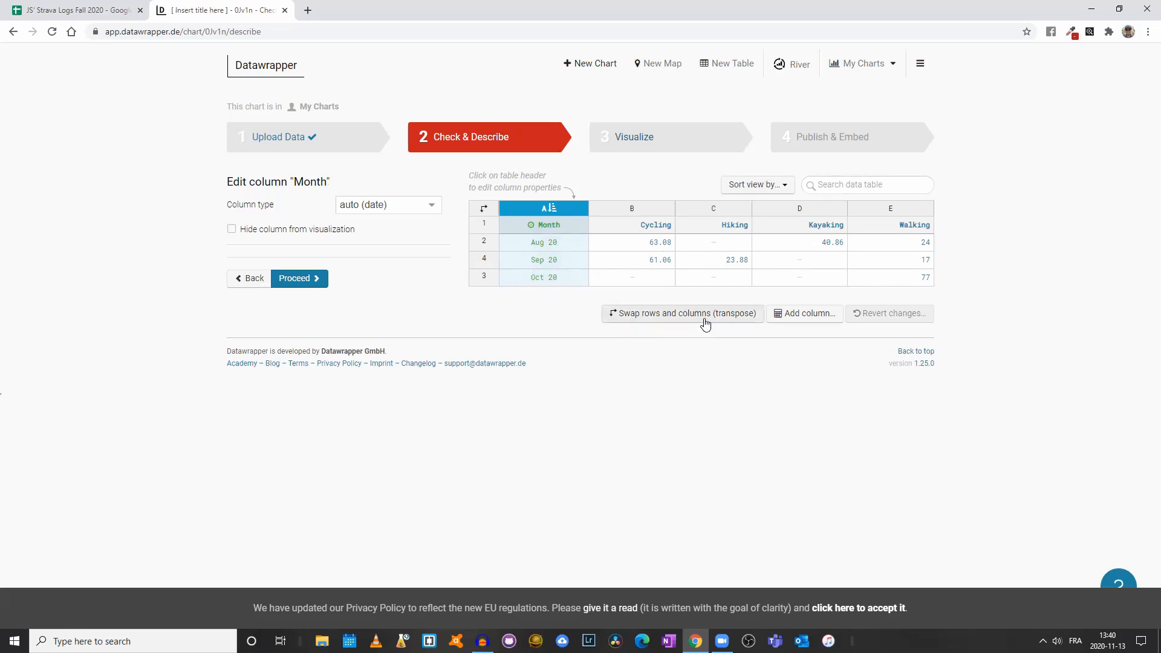
mouse_move(624, 282)
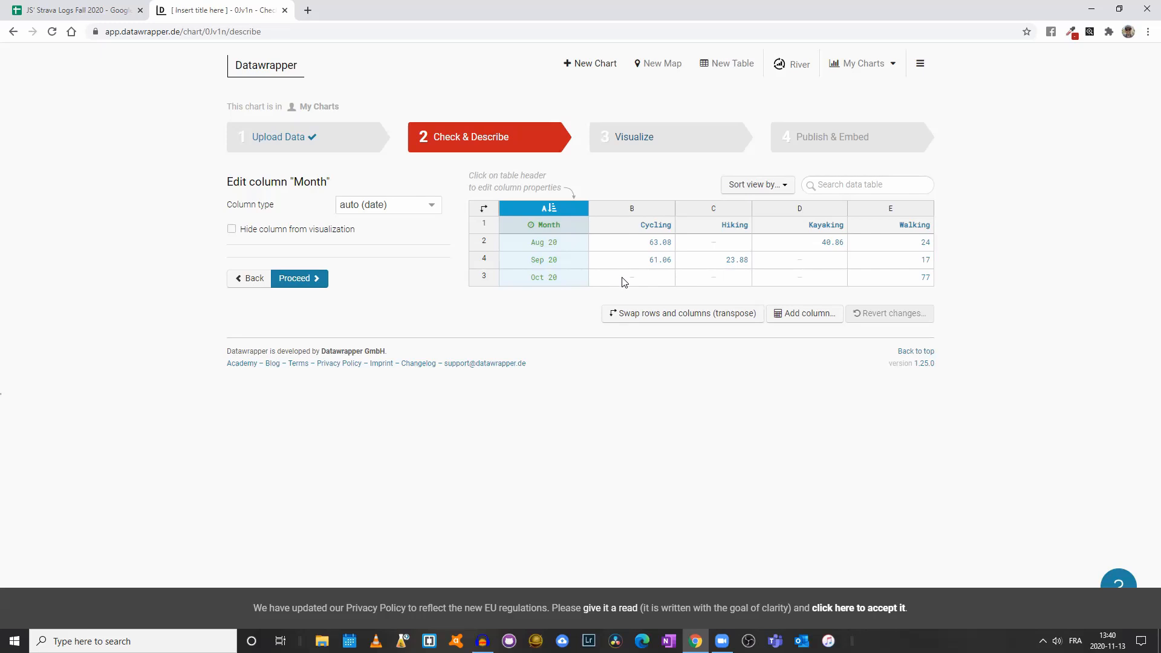
mouse_move(551, 327)
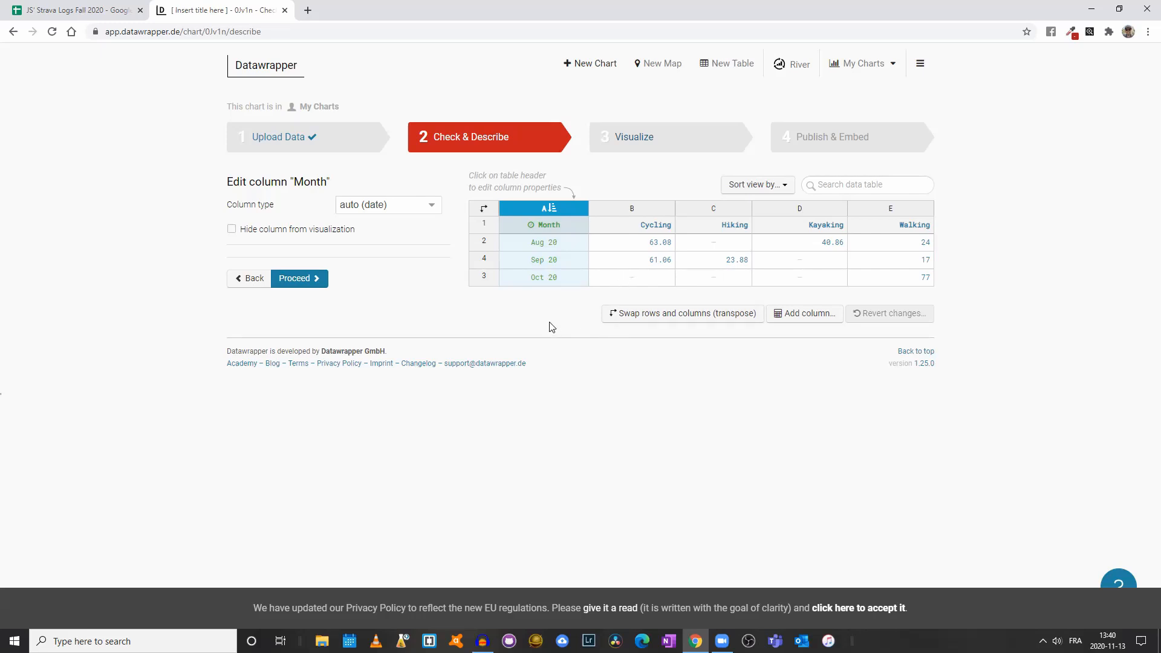
mouse_move(299, 284)
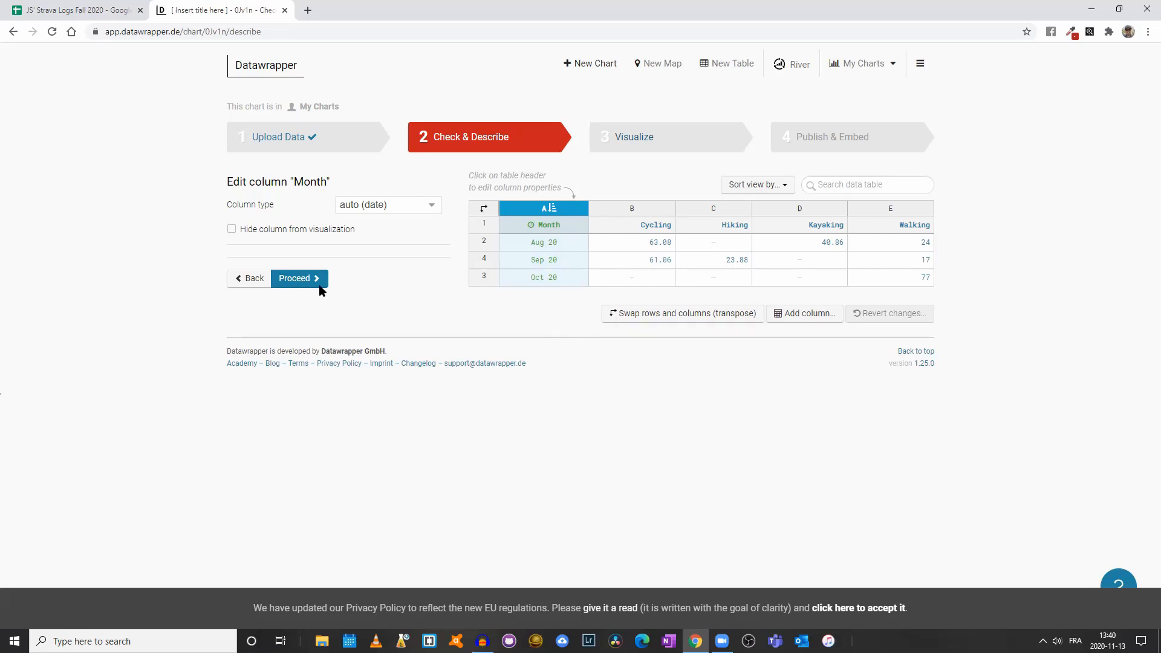
click(295, 277)
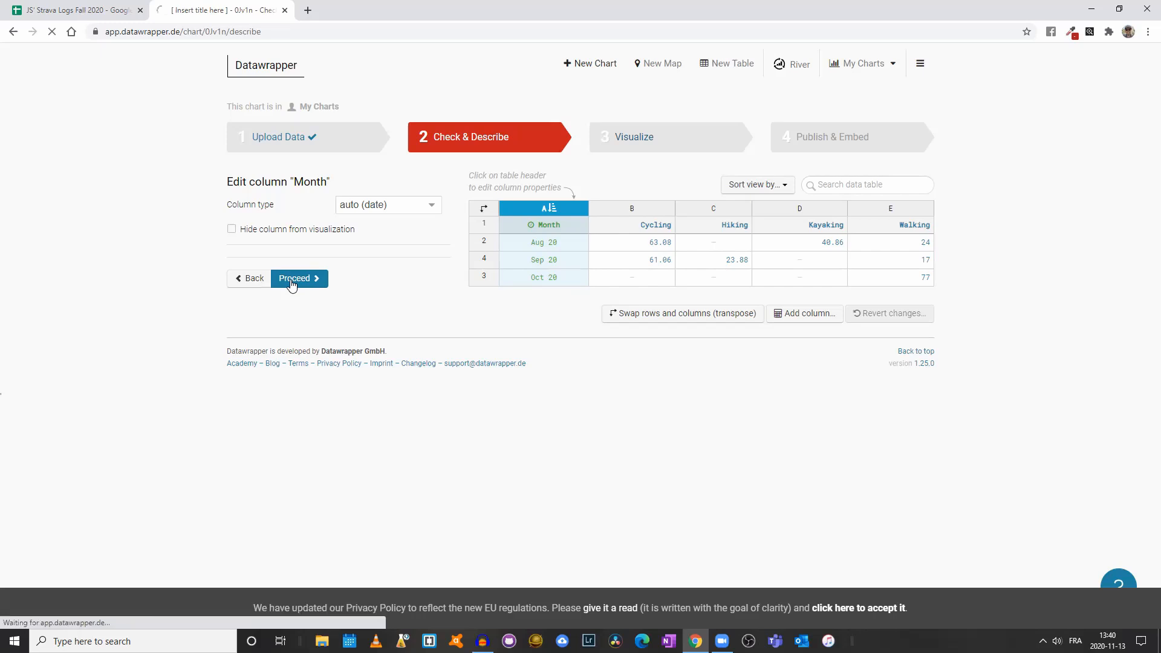
Load the Visualize step as a Lines chart, then choose Grouped Column Chart.
click(295, 279)
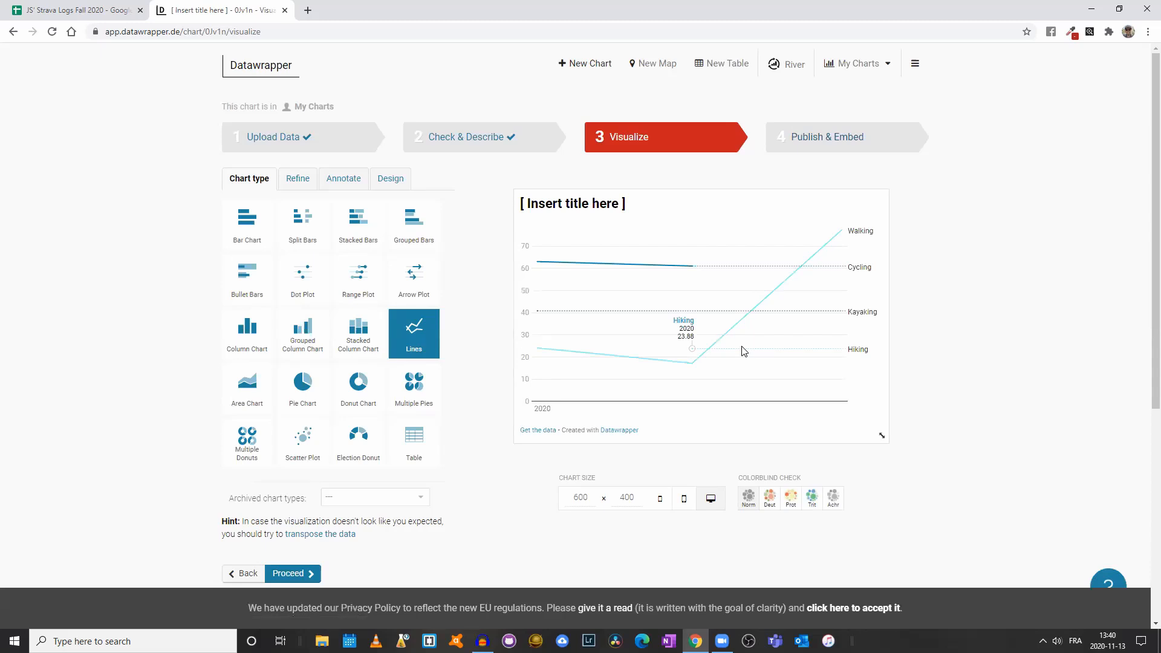
mouse_move(804, 379)
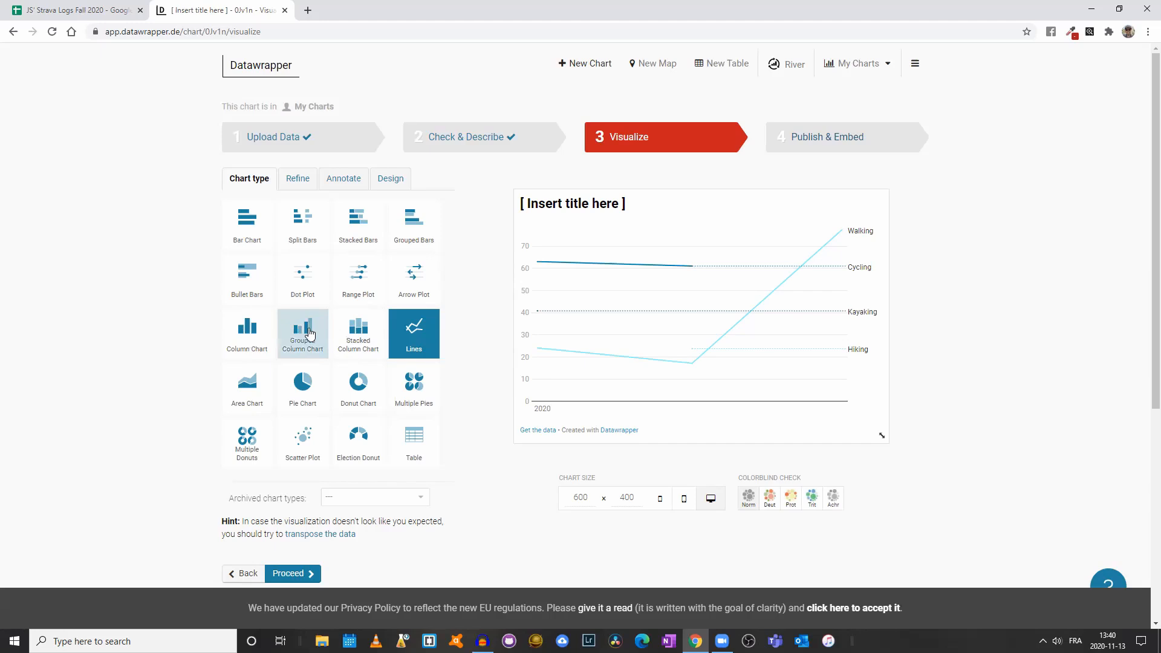
click(302, 334)
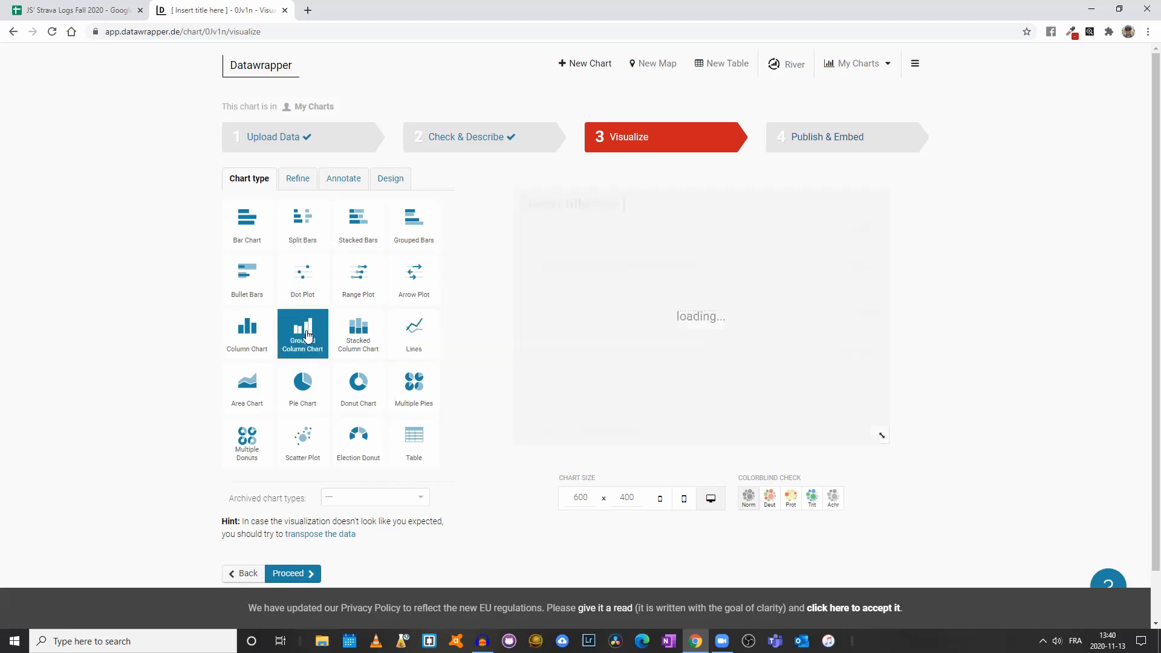
Inspect the grouped column chart, then go back to Check & Describe.
click(302, 334)
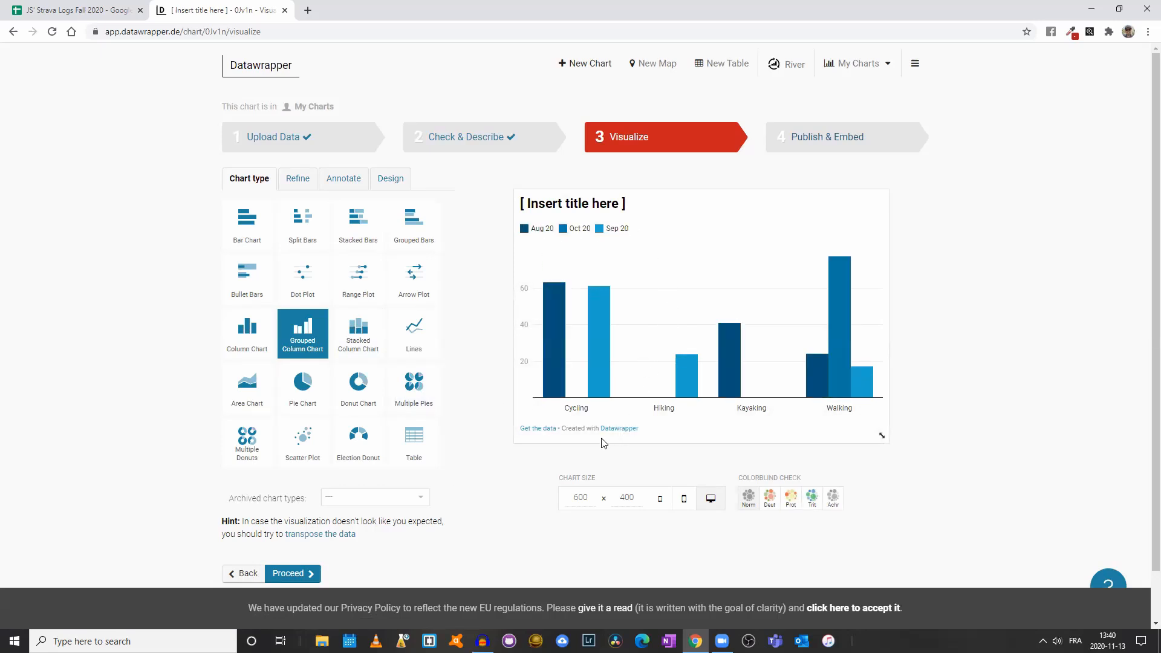
mouse_move(551, 331)
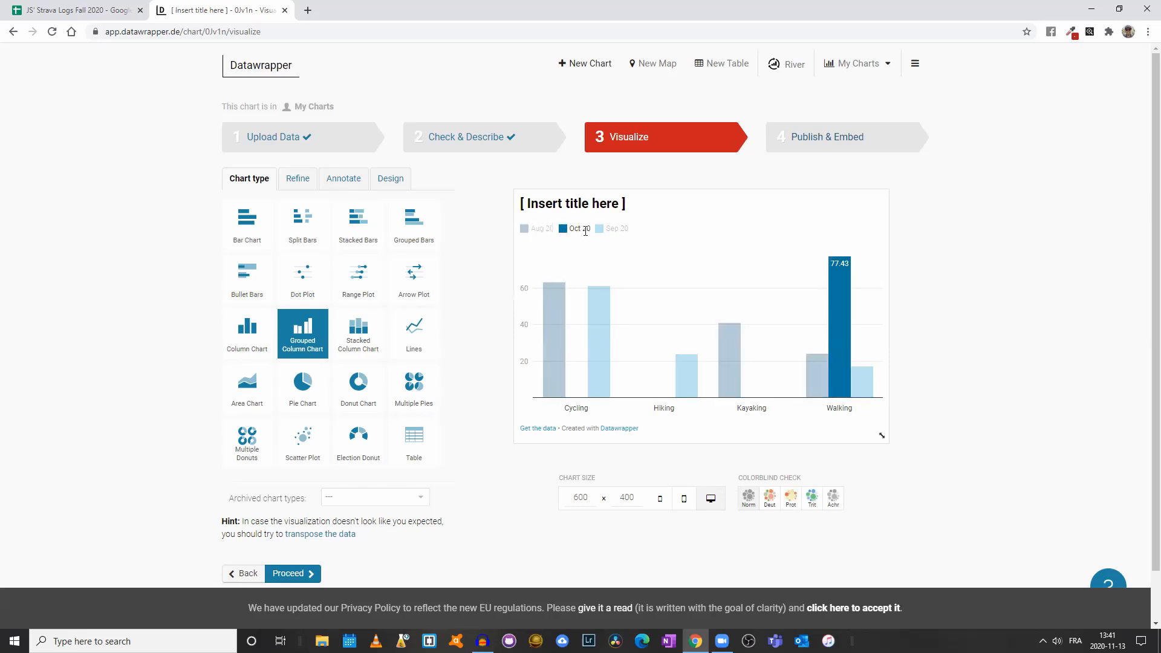
click(612, 228)
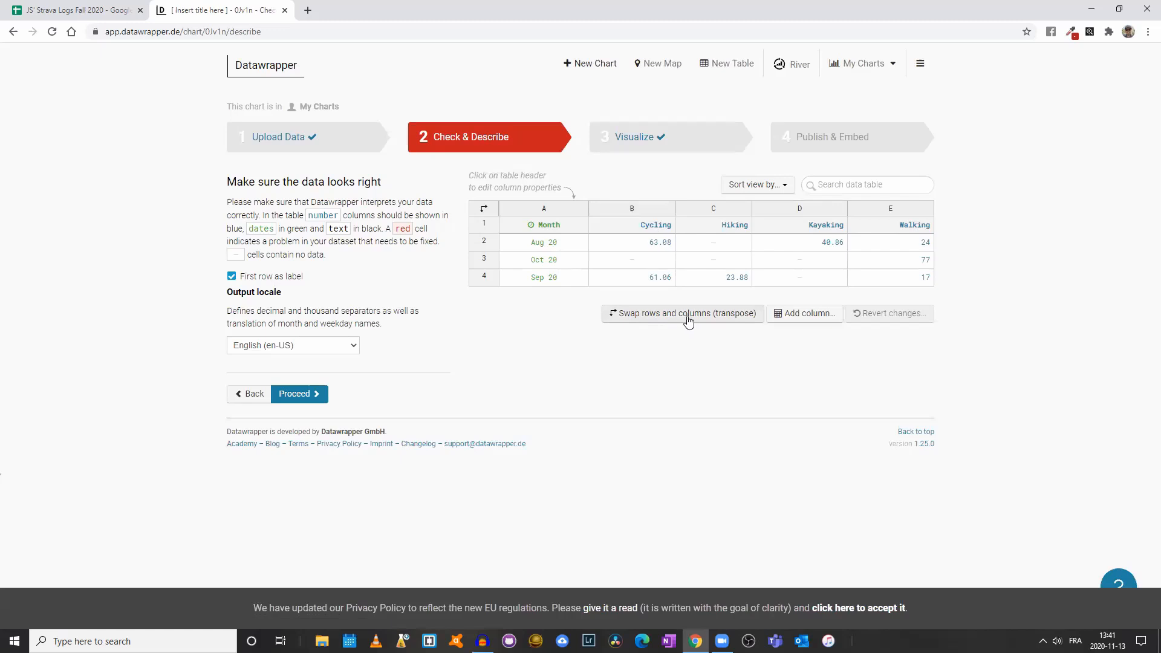
mouse_move(709, 325)
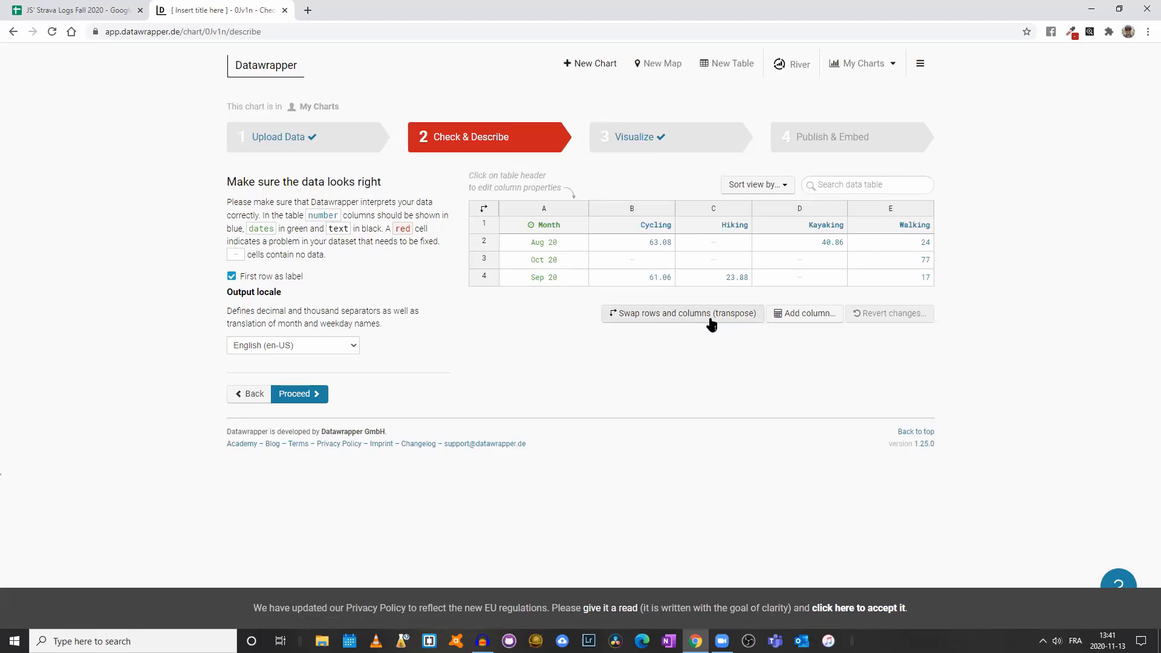
click(682, 313)
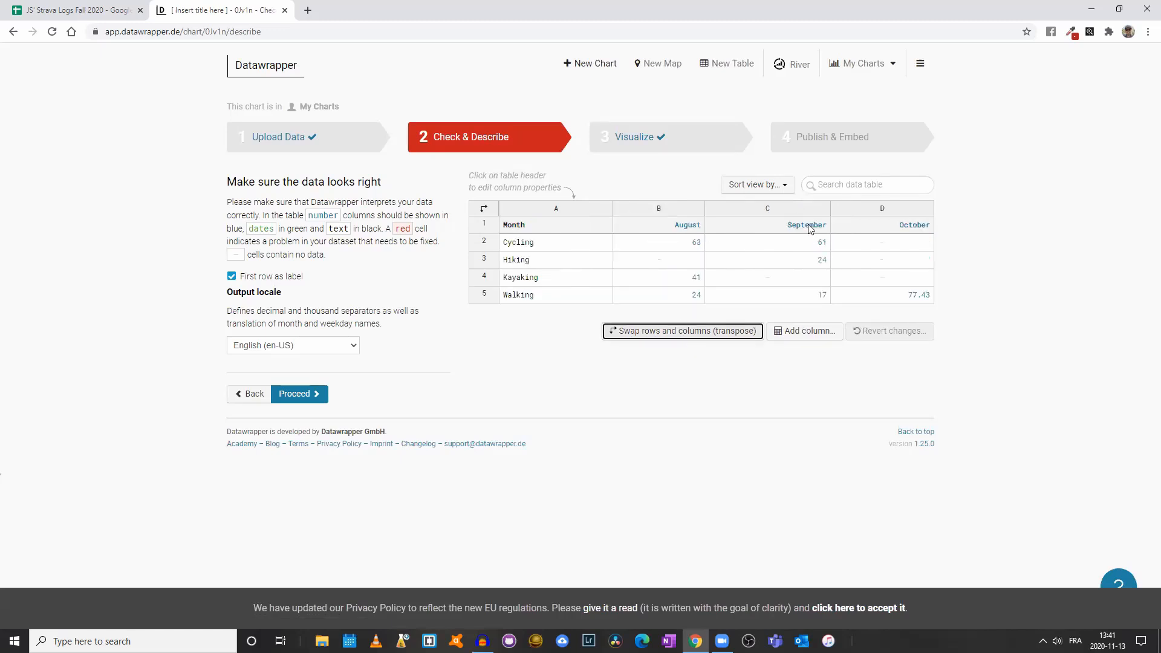
click(298, 394)
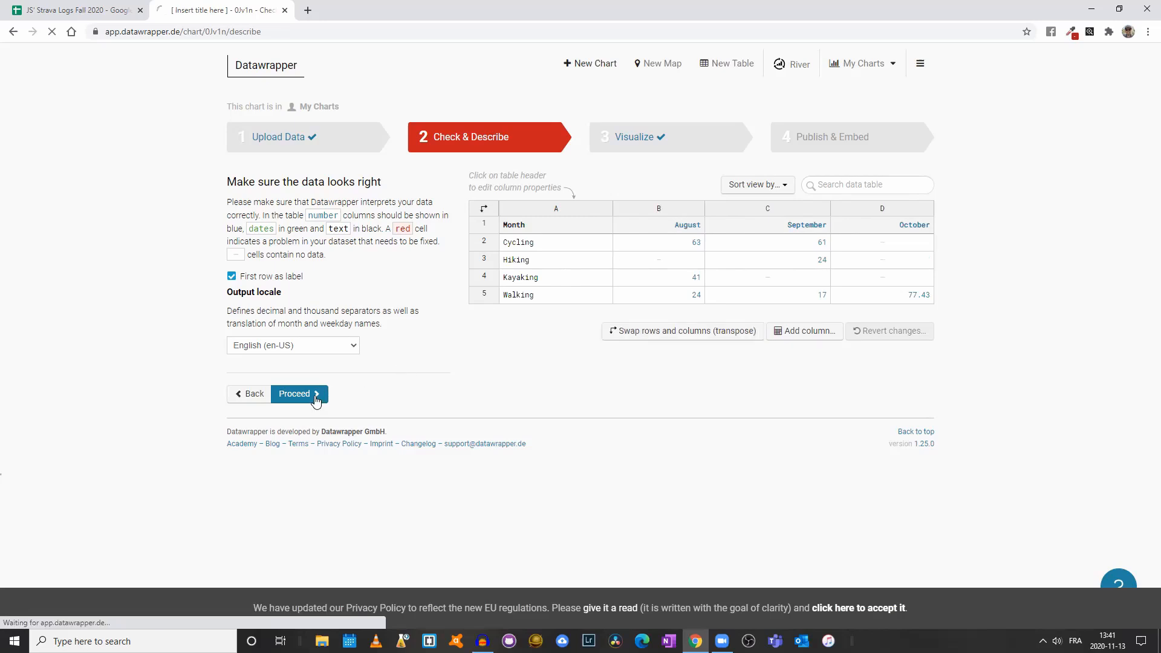
click(295, 393)
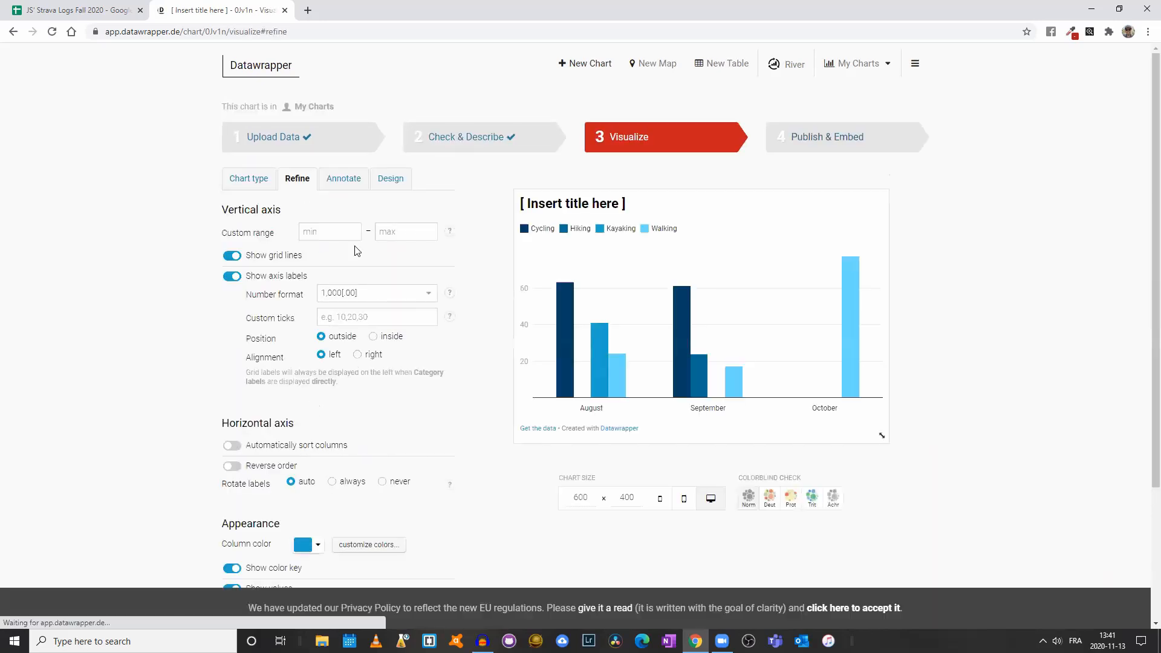
click(248, 178)
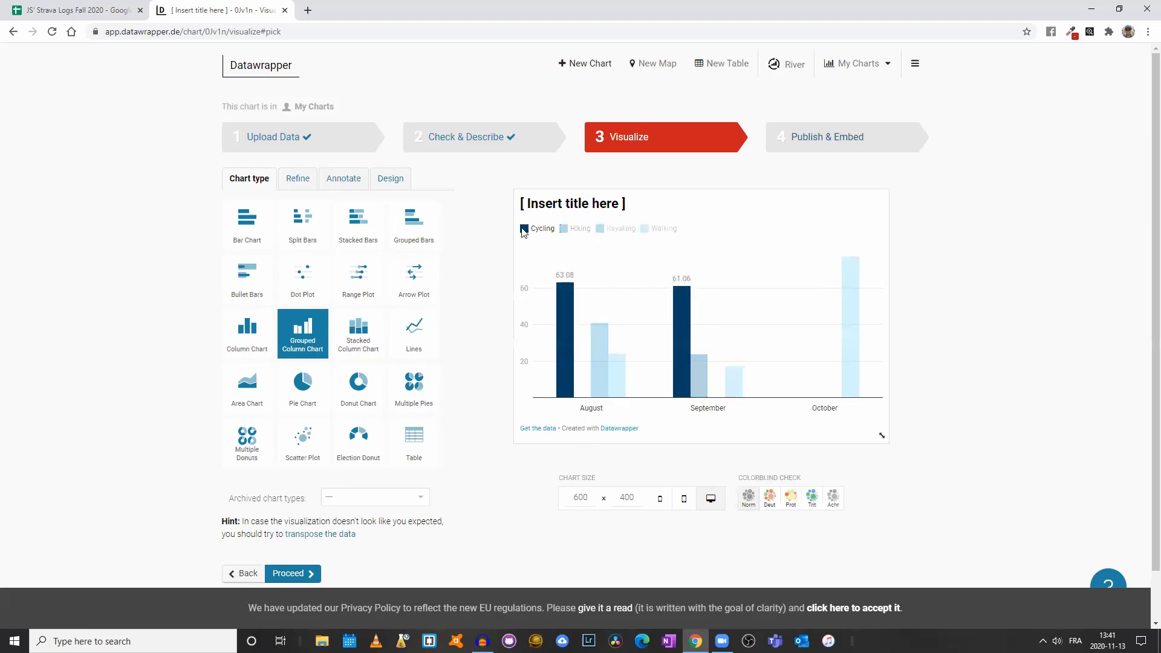
click(620, 228)
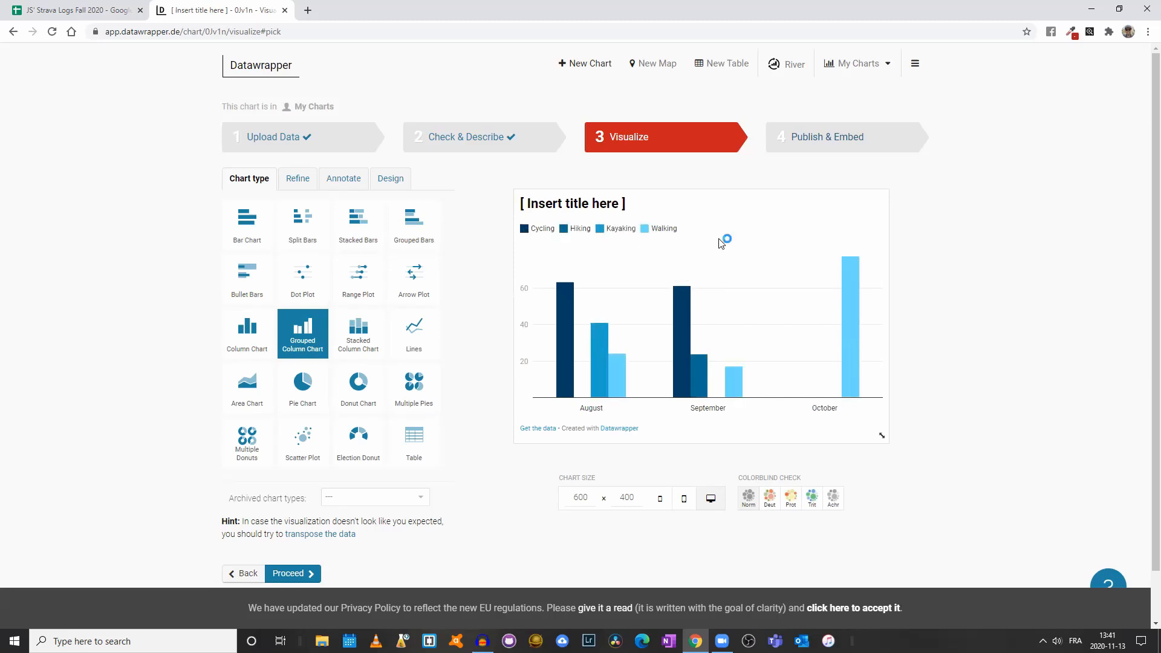
mouse_move(580, 254)
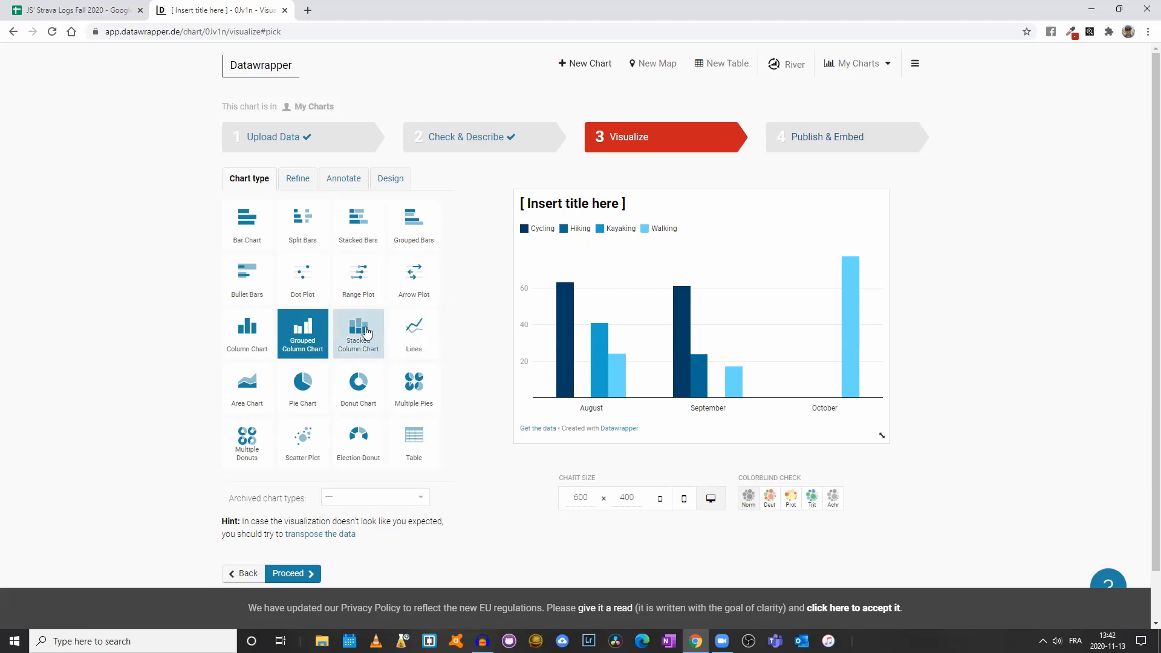
mouse_move(359, 335)
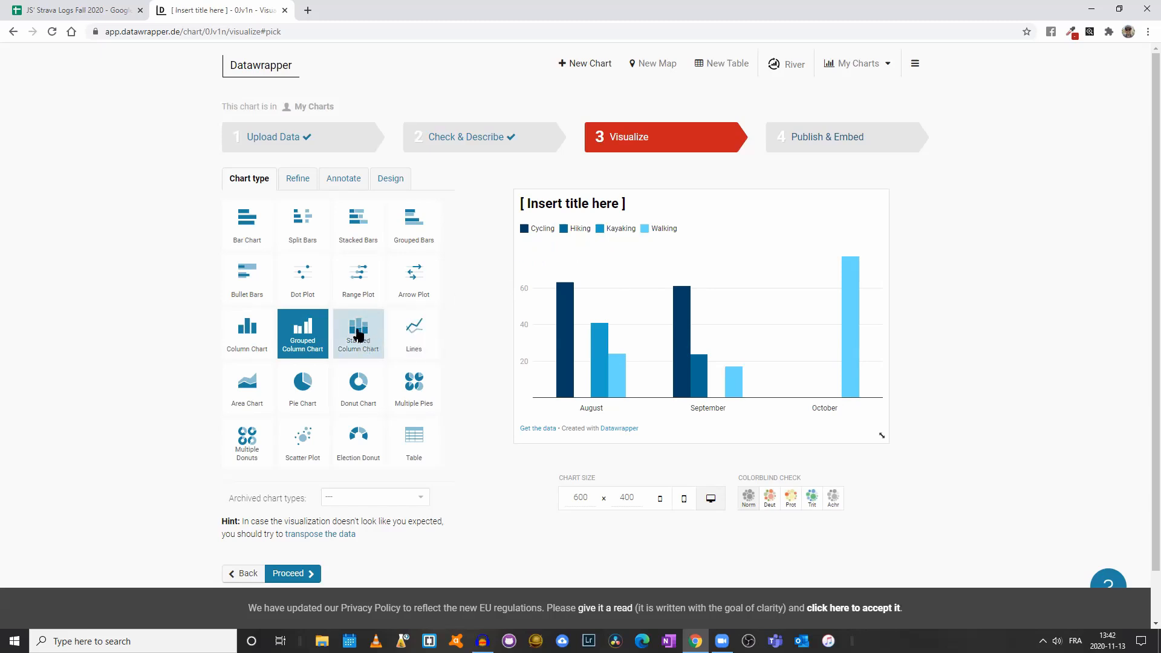
mouse_move(344, 354)
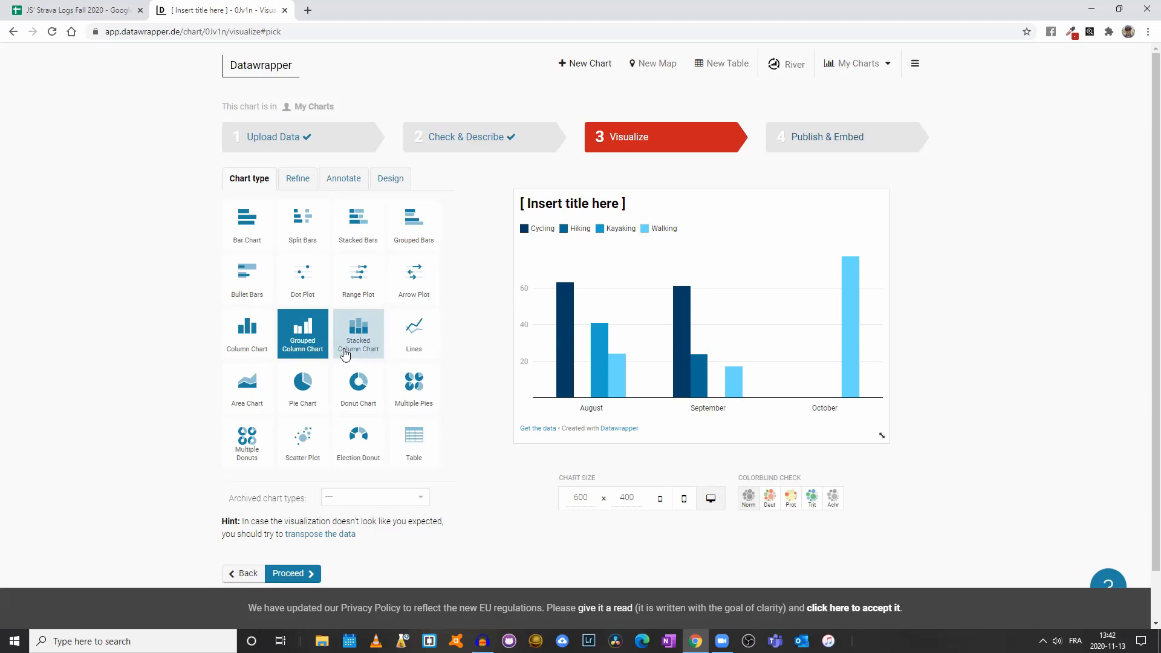
Select Stacked Column Chart and read the activity values, such as Walking 77.43.
click(357, 334)
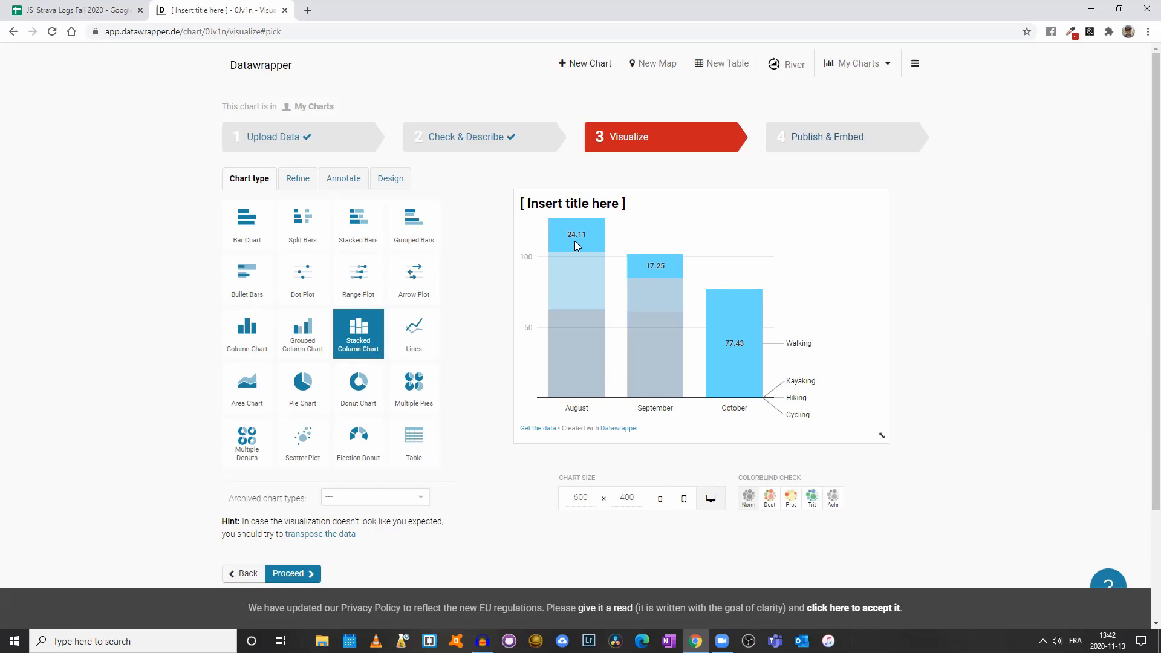
mouse_move(528, 224)
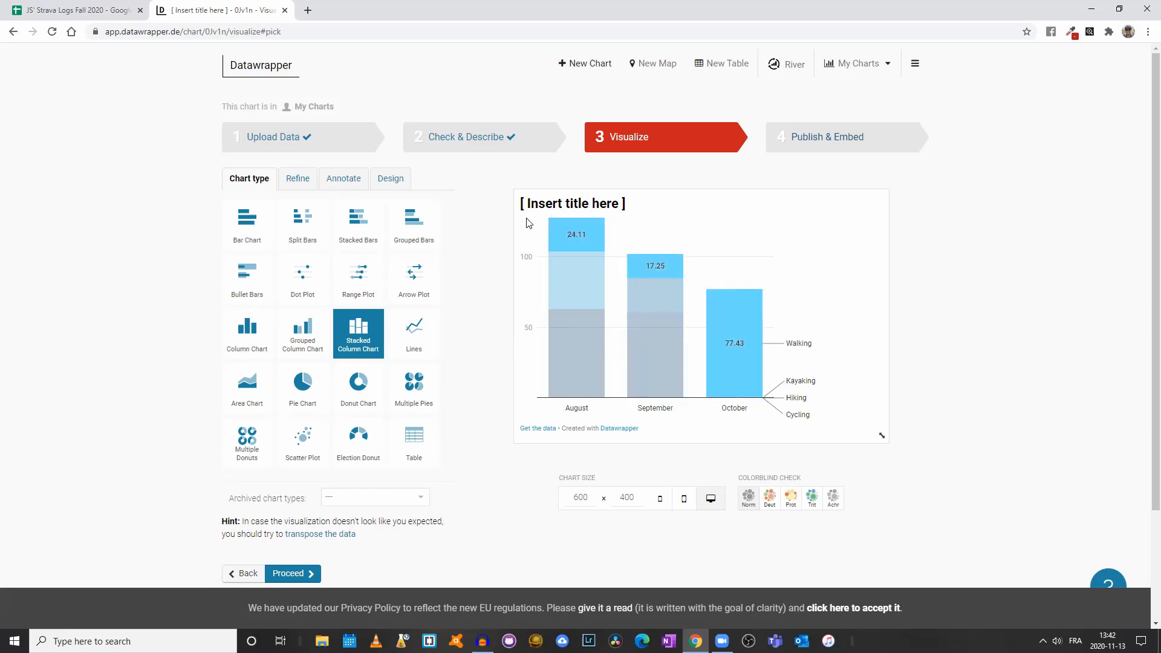
mouse_move(569, 242)
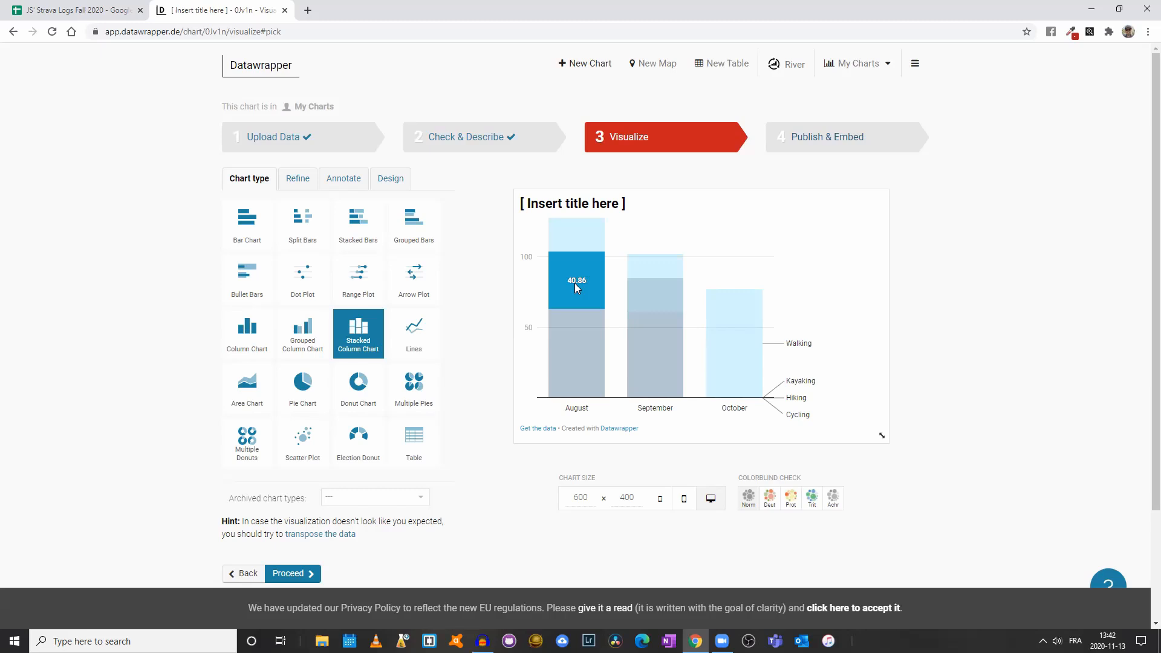
mouse_move(574, 306)
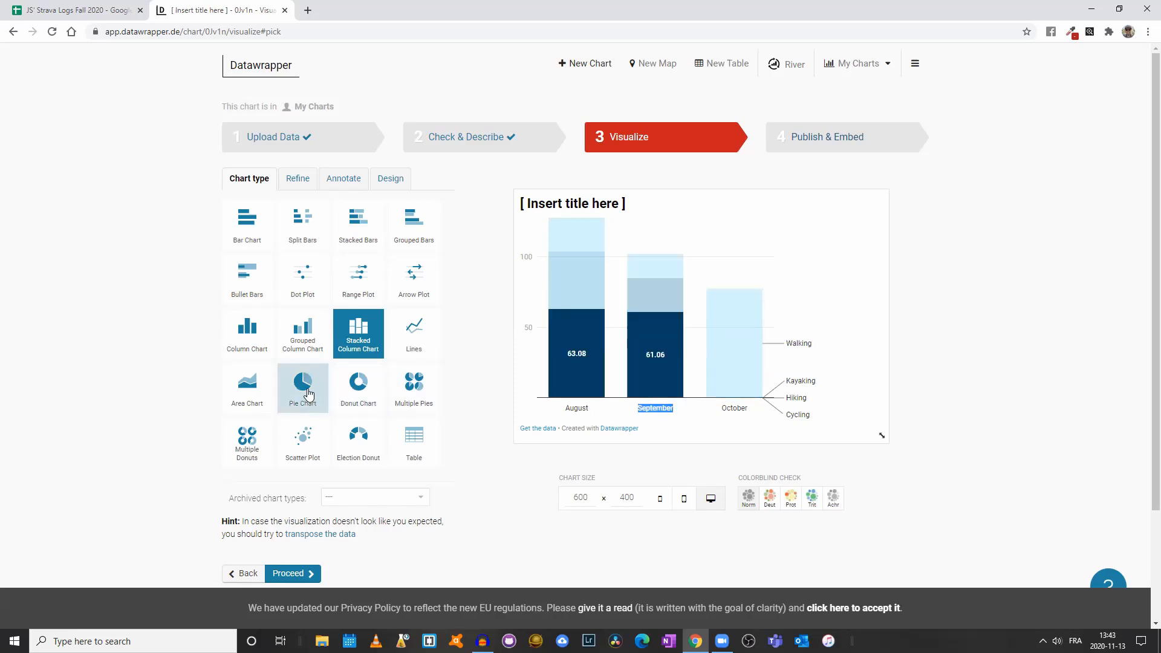
Select Pie Chart, showing August's Cycling 63.08, Kayaking 40.86 and Walking 24.11.
click(303, 388)
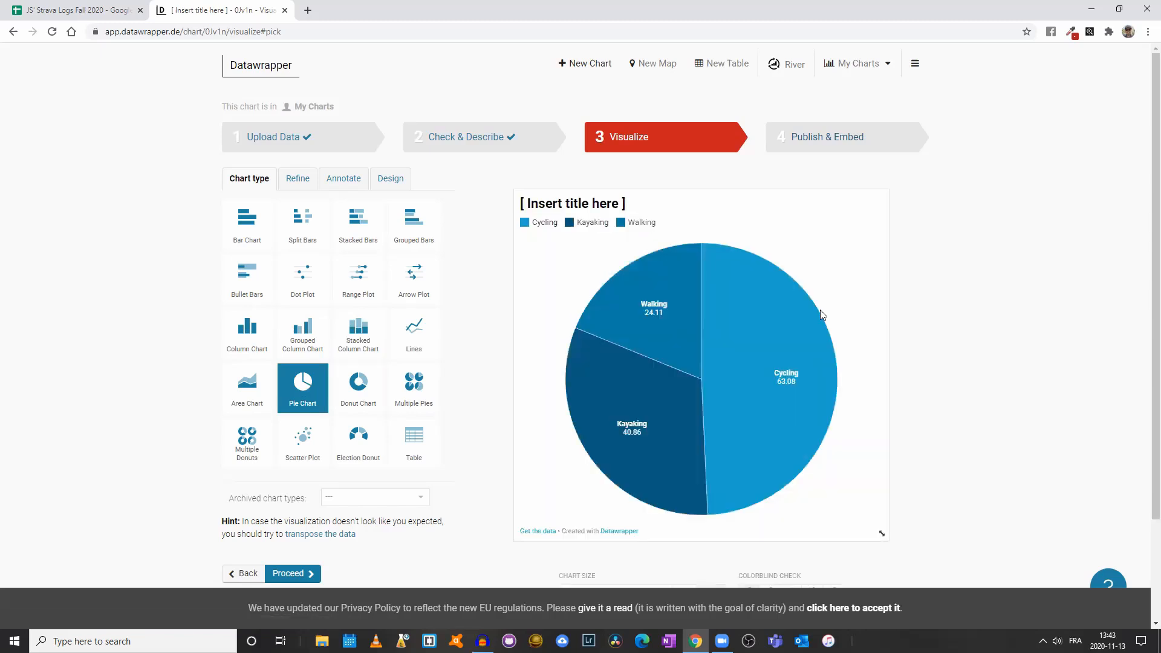
scroll(down, 3)
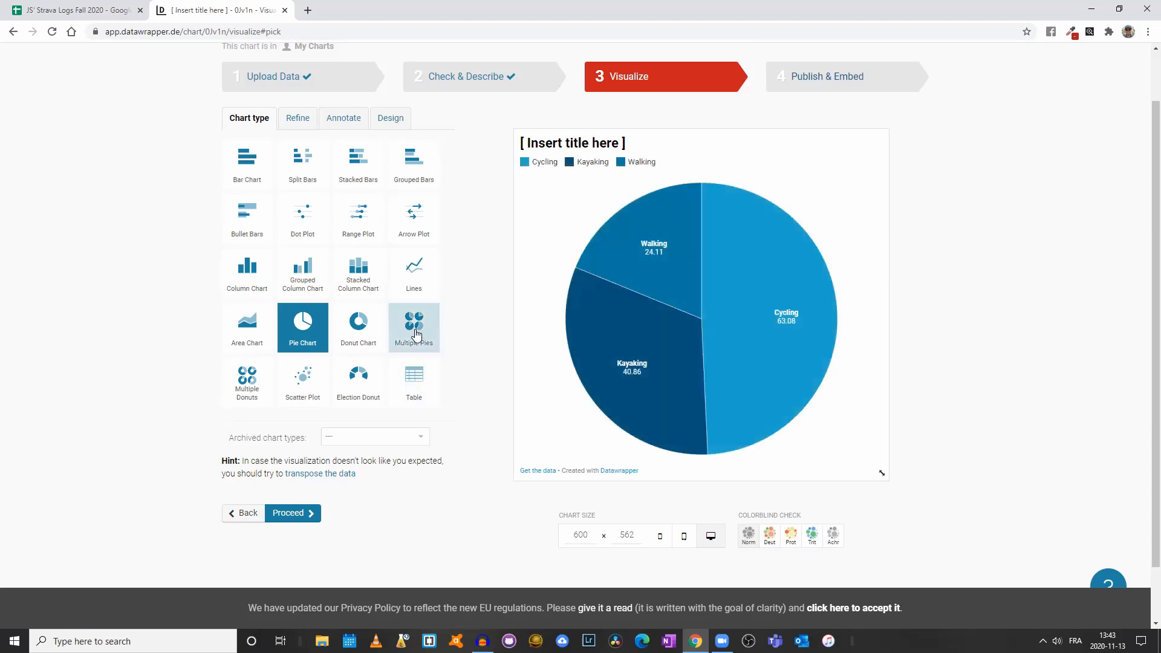
Select Multiple Pies to draw one pie per month.
click(413, 326)
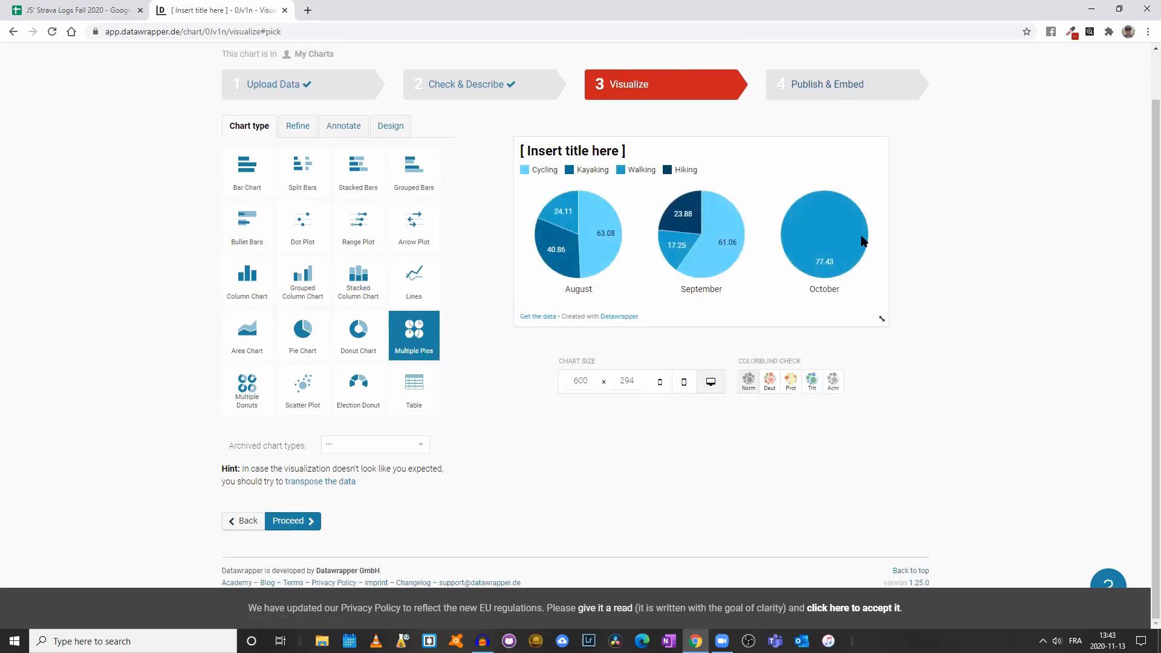
mouse_move(765, 271)
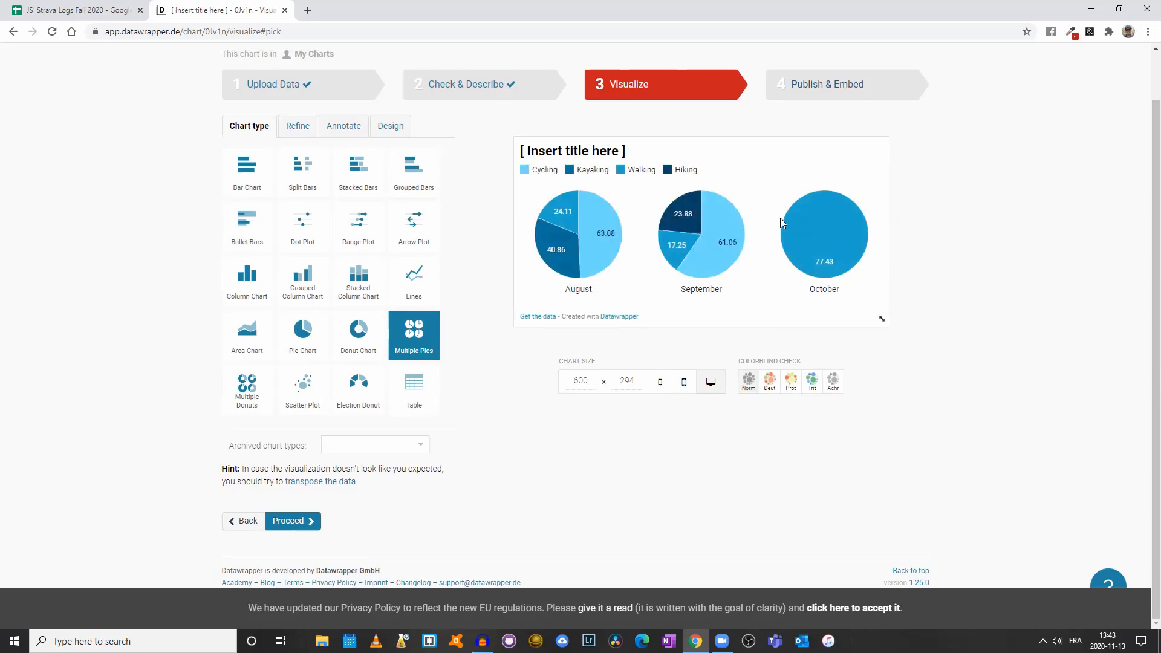
mouse_move(667, 272)
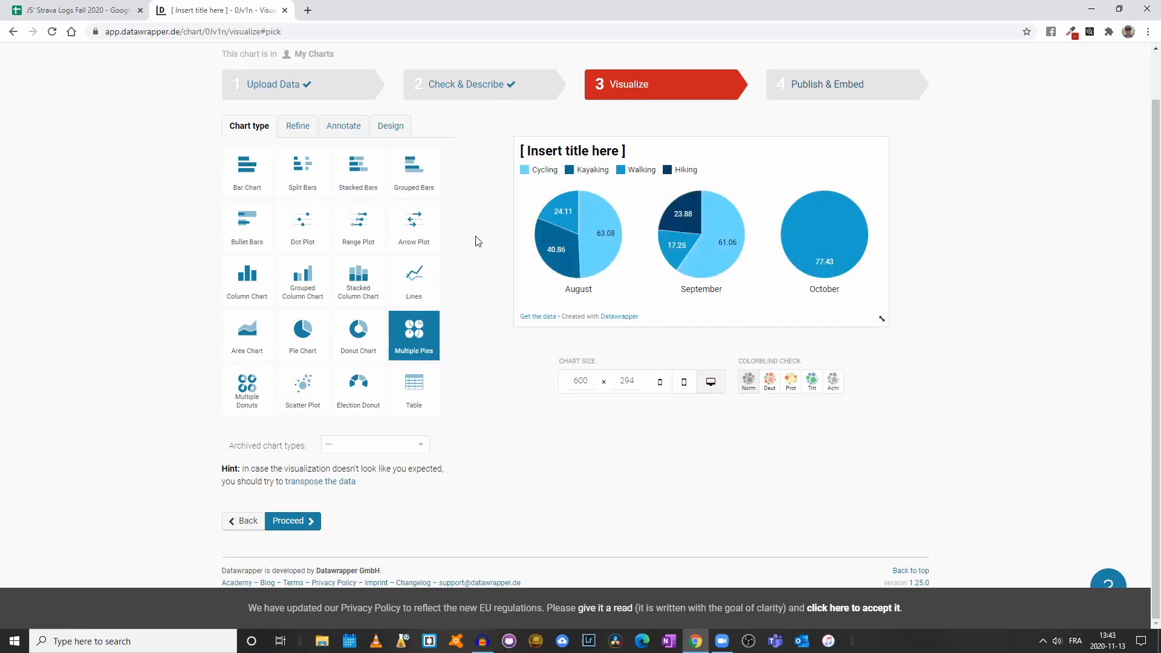
mouse_move(413, 225)
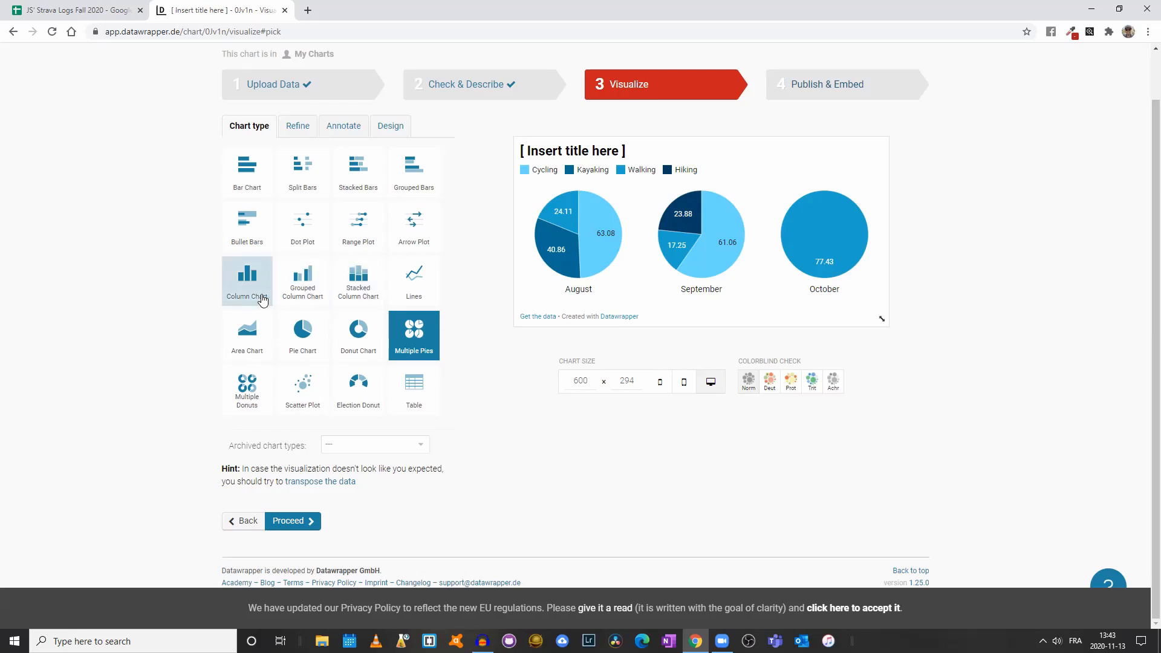
Select Column Chart and slide through September and October, ending on August.
click(247, 287)
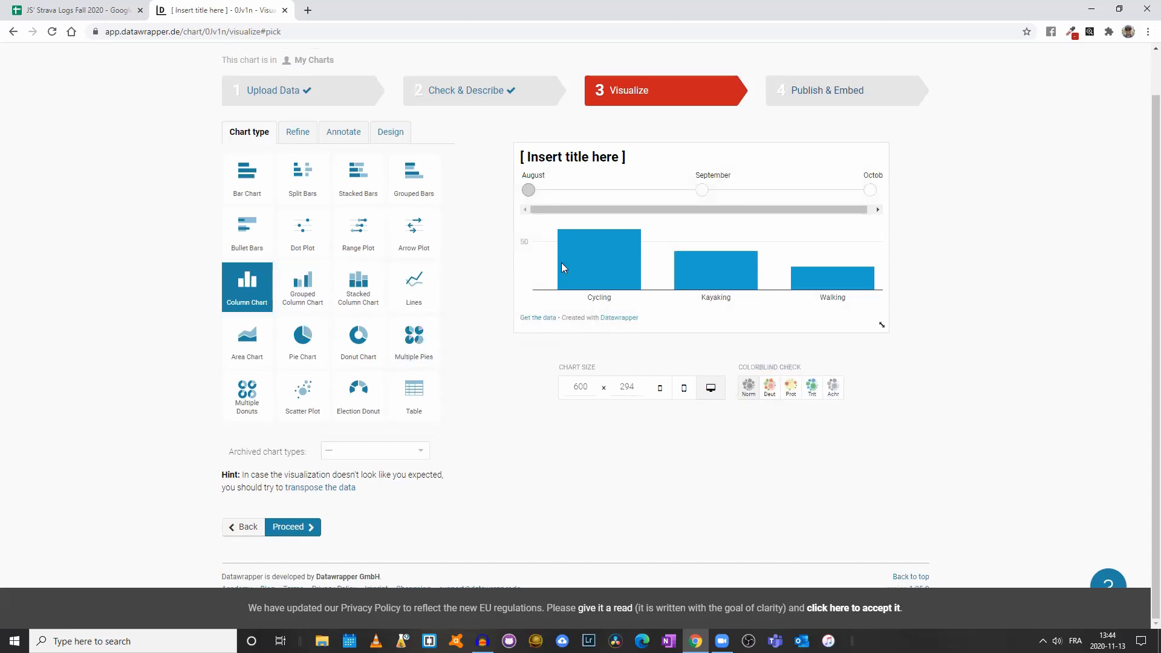
mouse_move(529, 194)
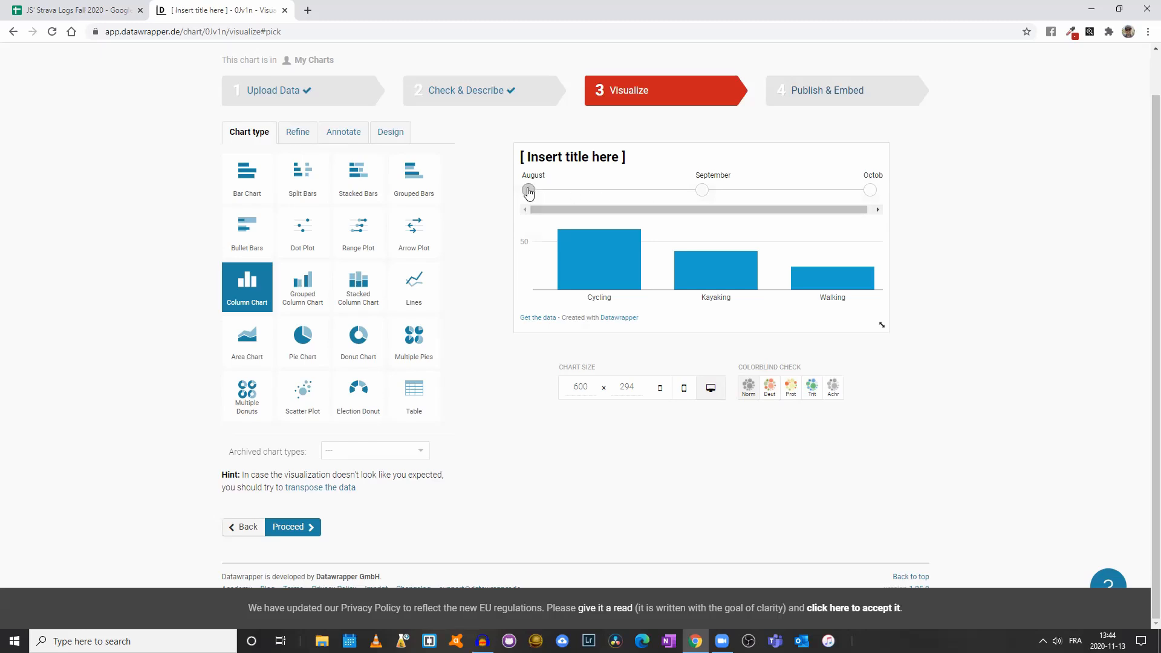
drag(529, 189, 702, 189)
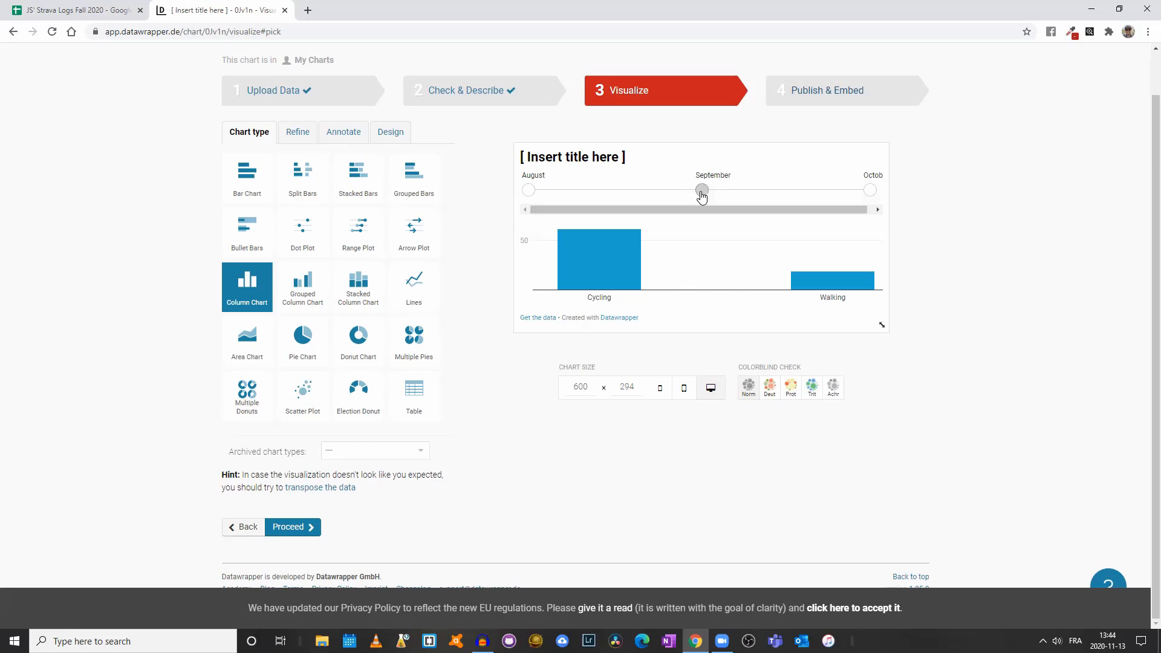
drag(702, 191, 872, 191)
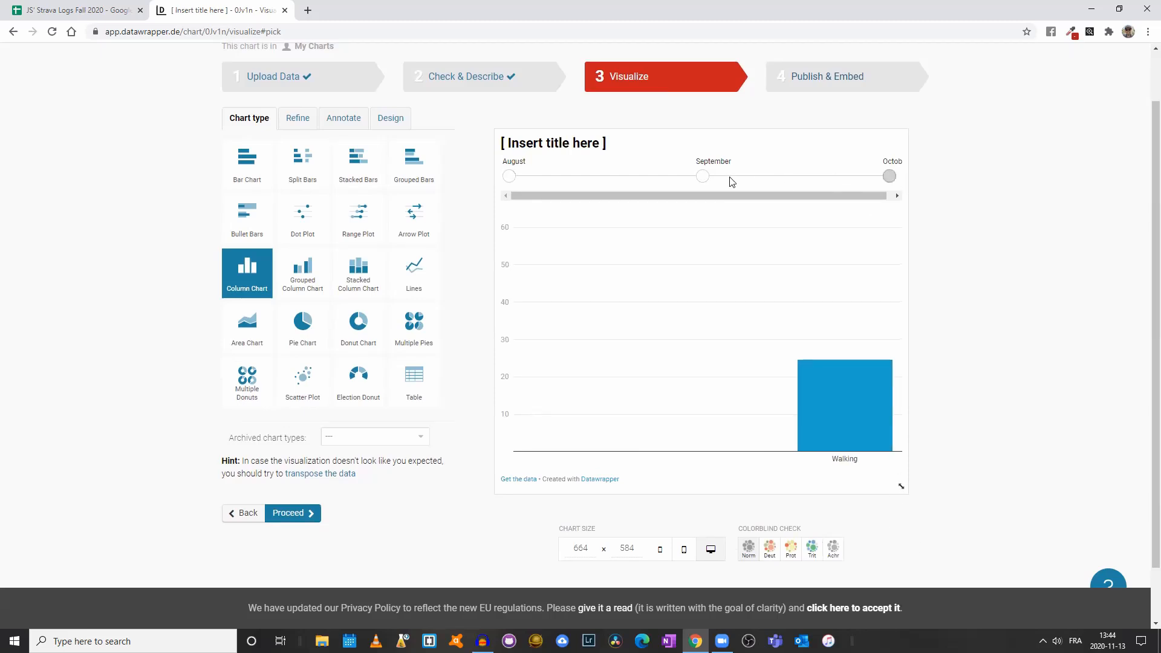
drag(702, 176, 509, 175)
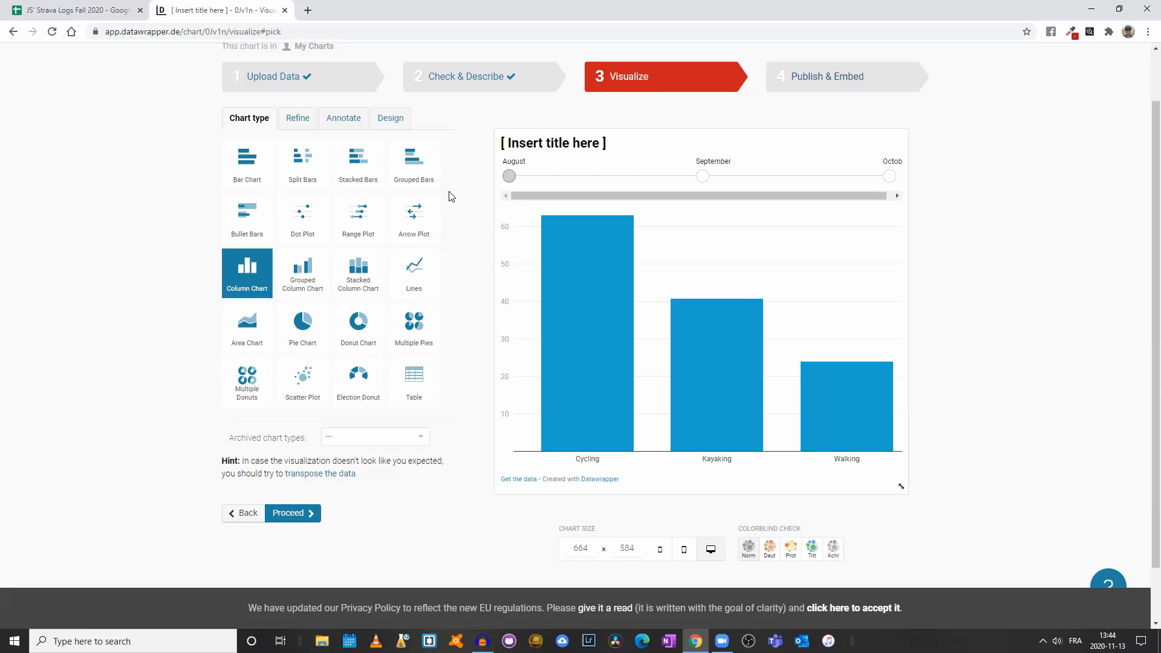
mouse_move(405, 192)
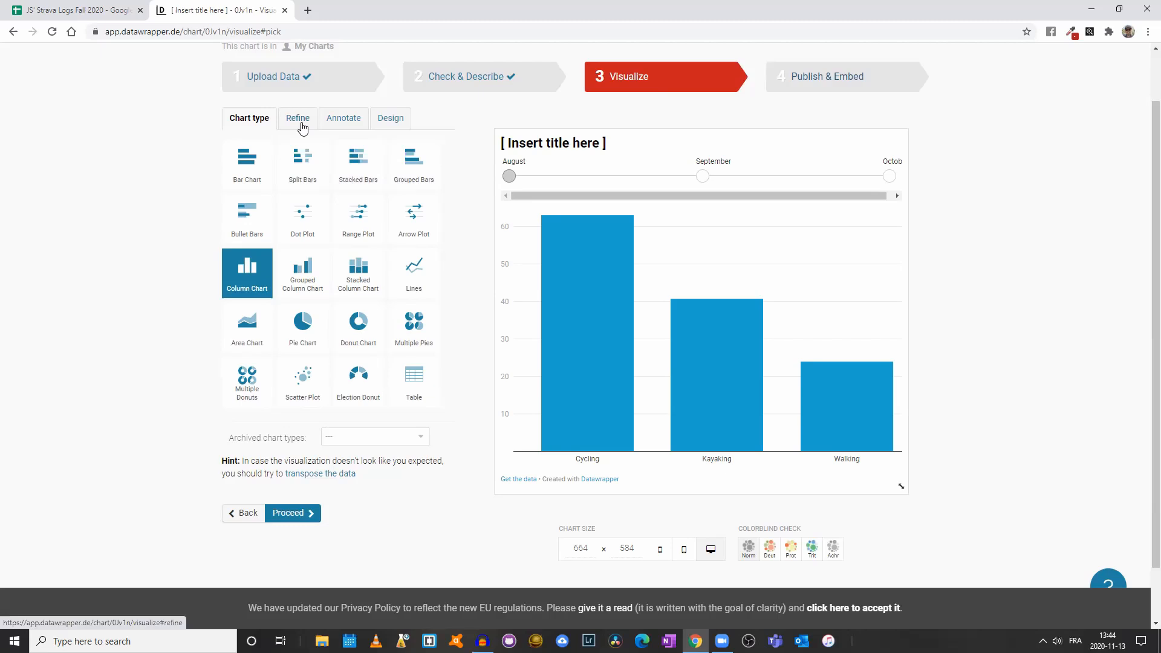
Browse the Refine, Annotate and Design options for the August column chart, then go to Publish & Embed.
click(297, 118)
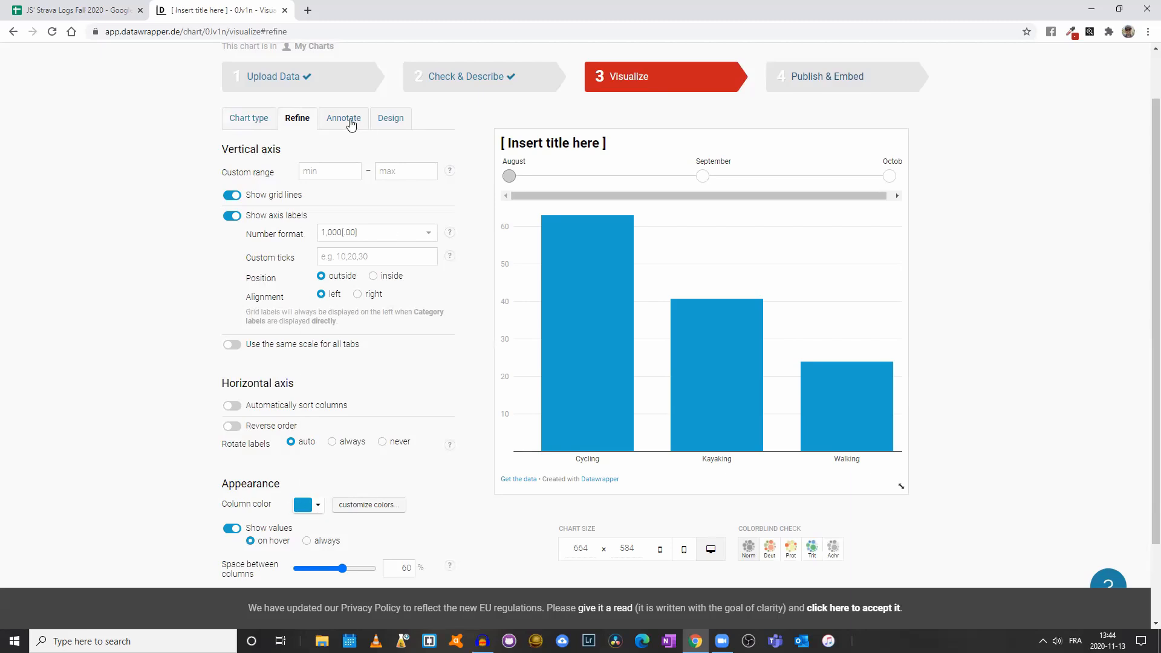
click(342, 118)
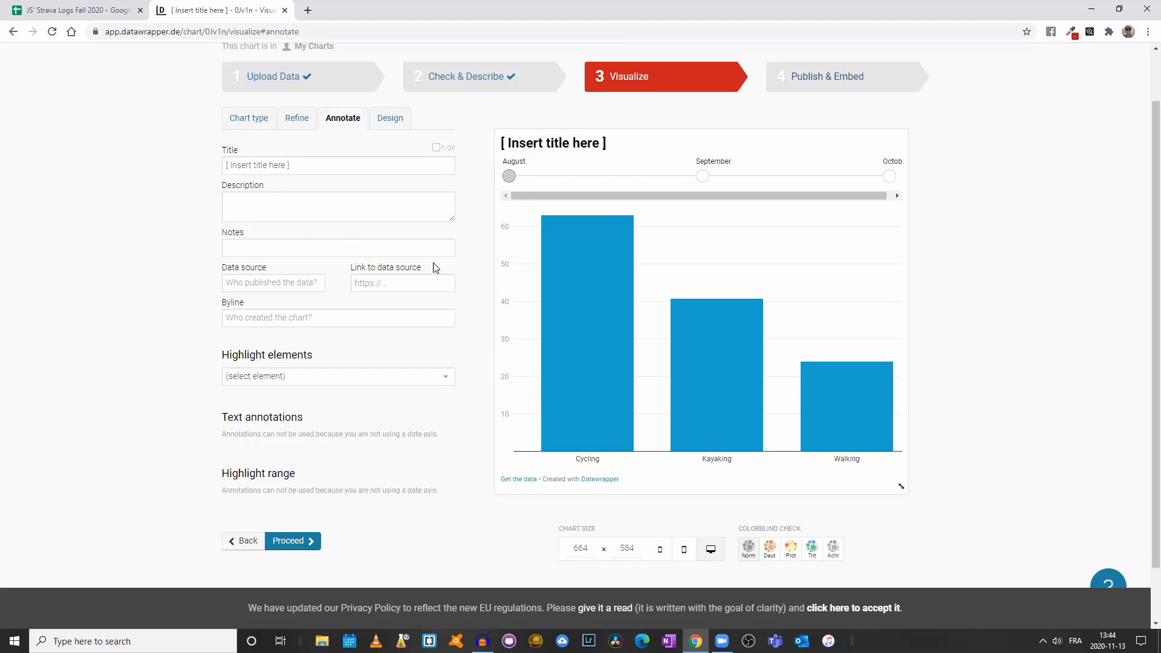
mouse_move(390, 118)
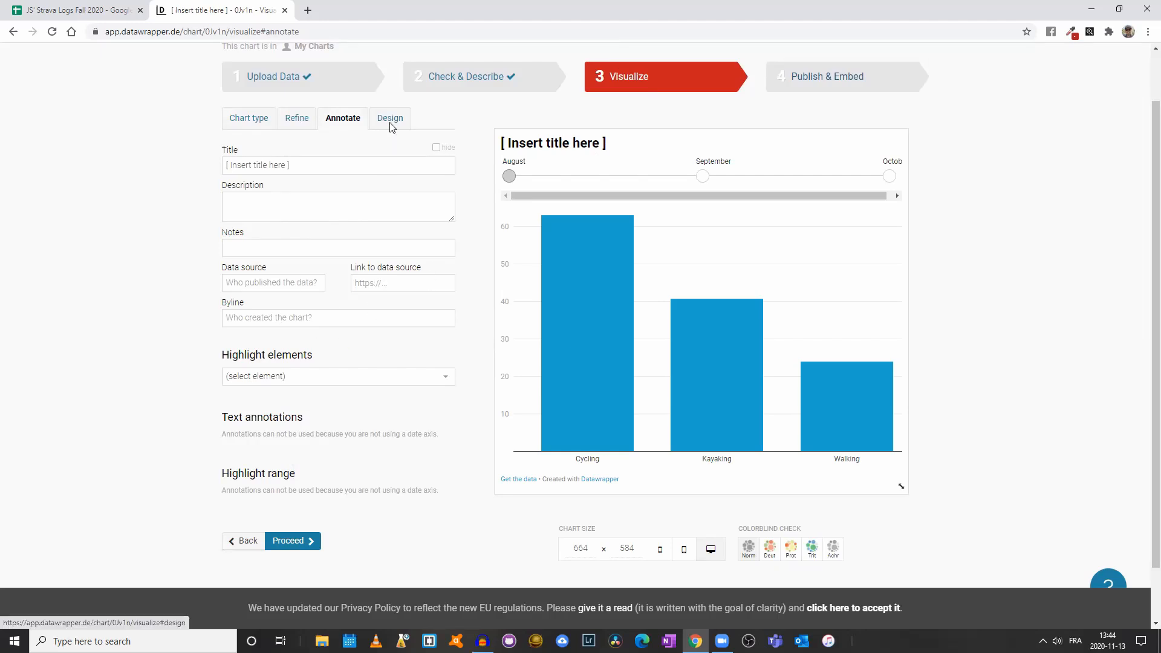
click(390, 118)
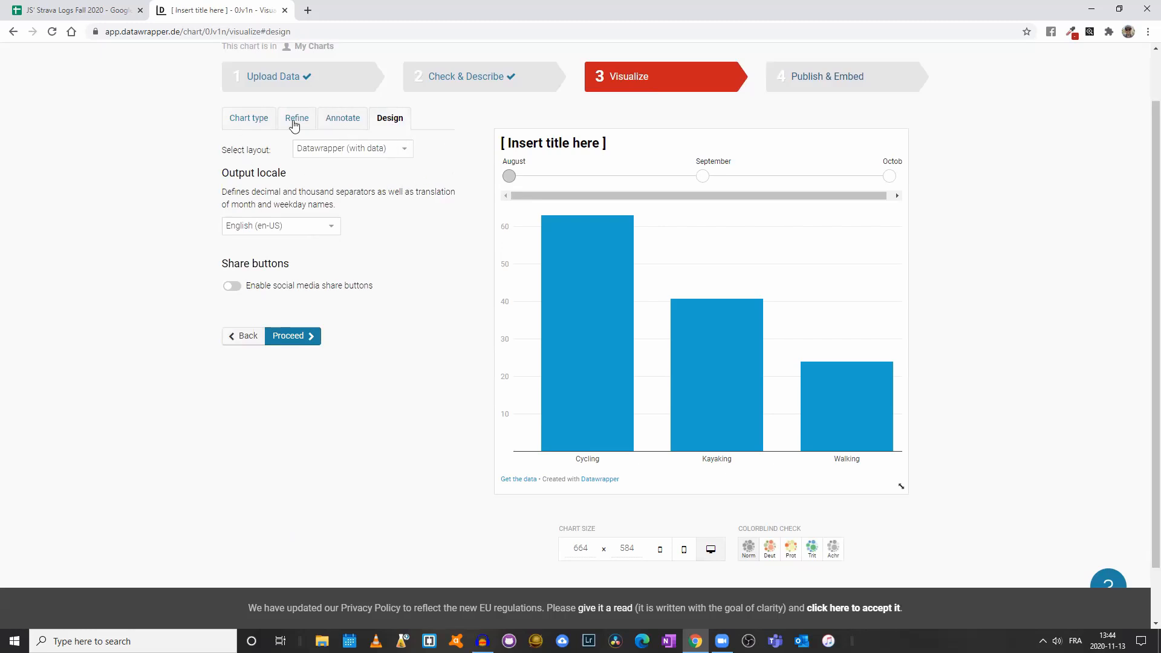
mouse_move(356, 118)
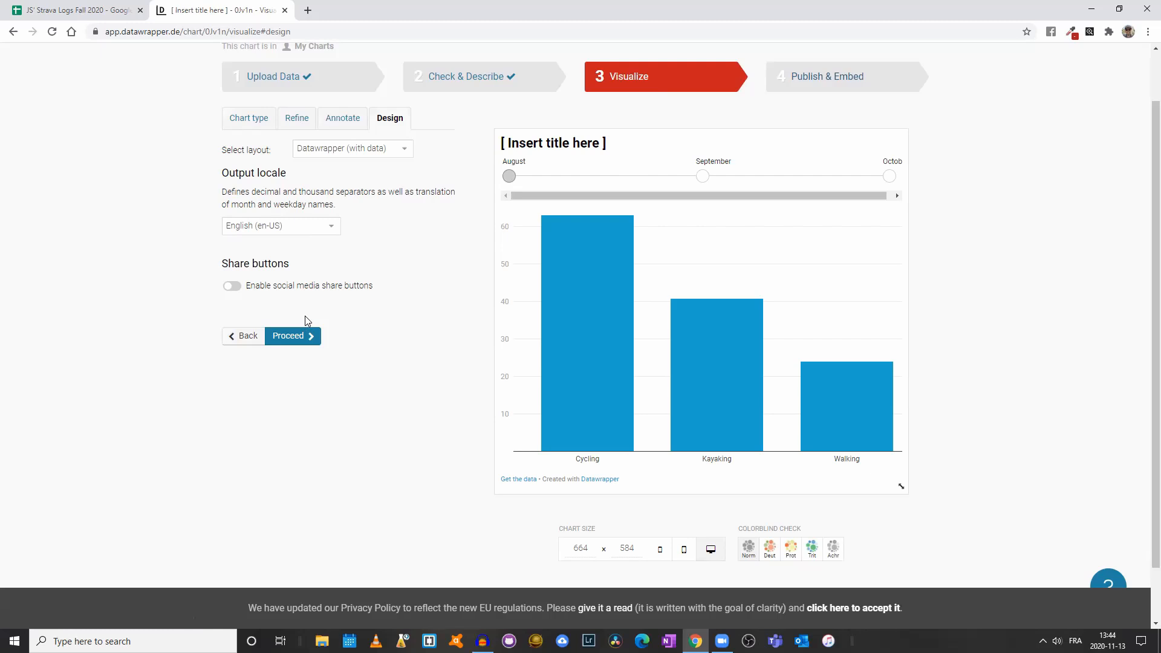
click(826, 76)
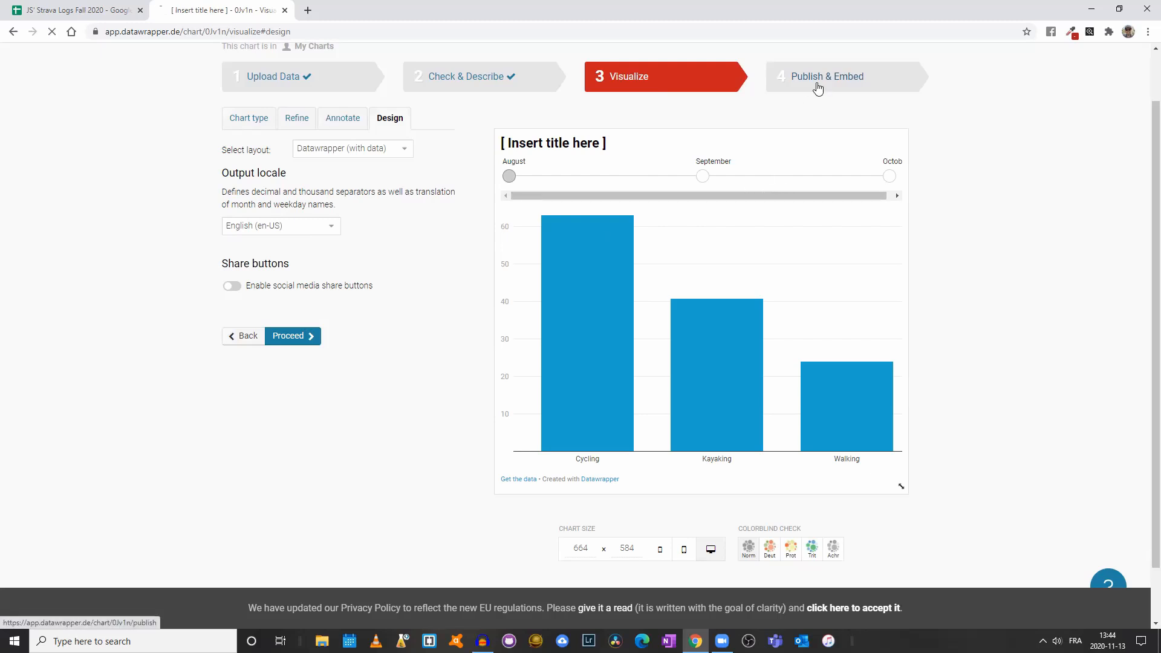
click(827, 76)
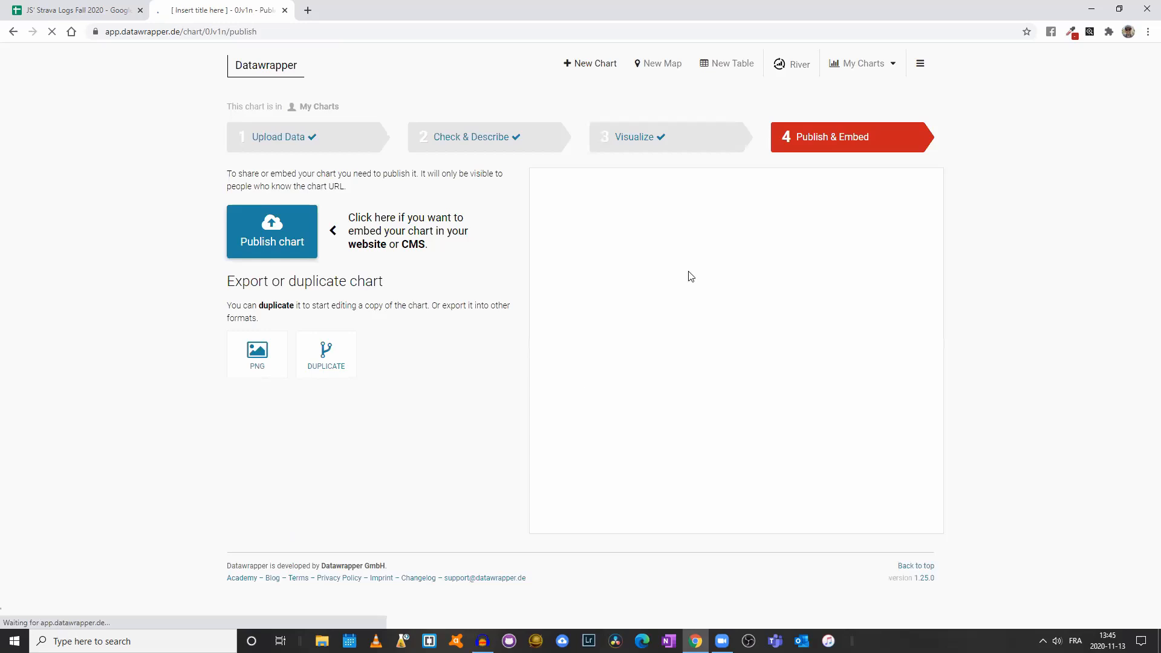